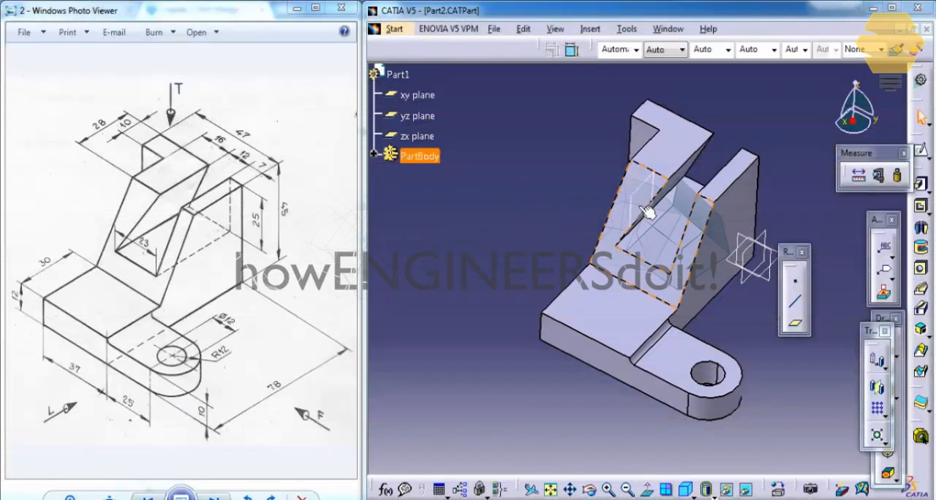
mouse_move(646, 212)
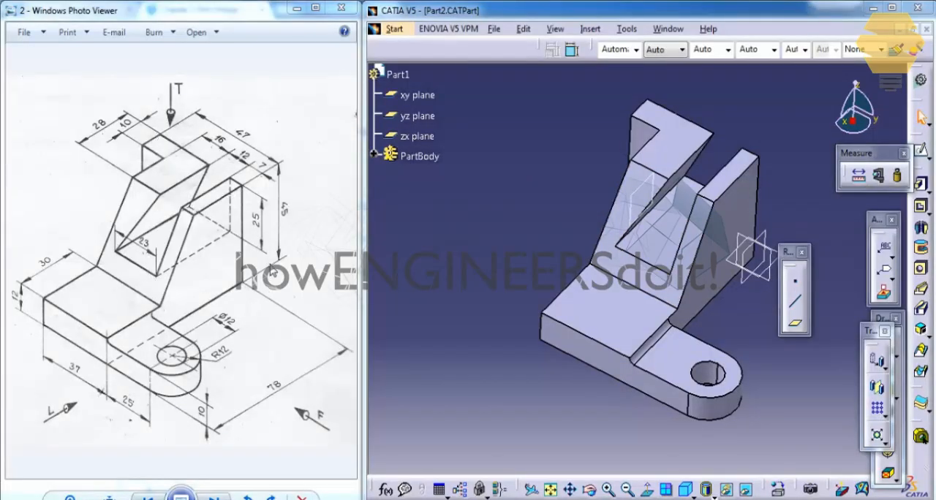
mouse_move(679, 183)
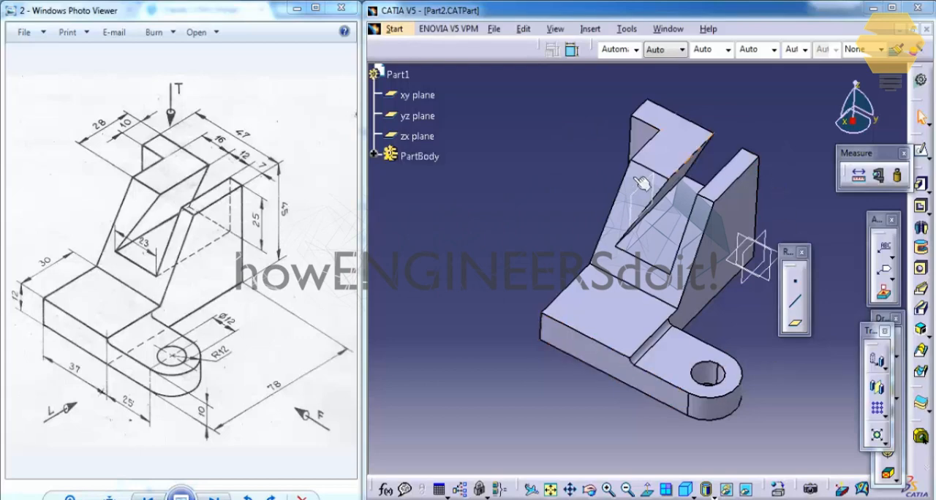
Create a new empty Part document and start a sketch on a reference plane.
left_click(419, 156)
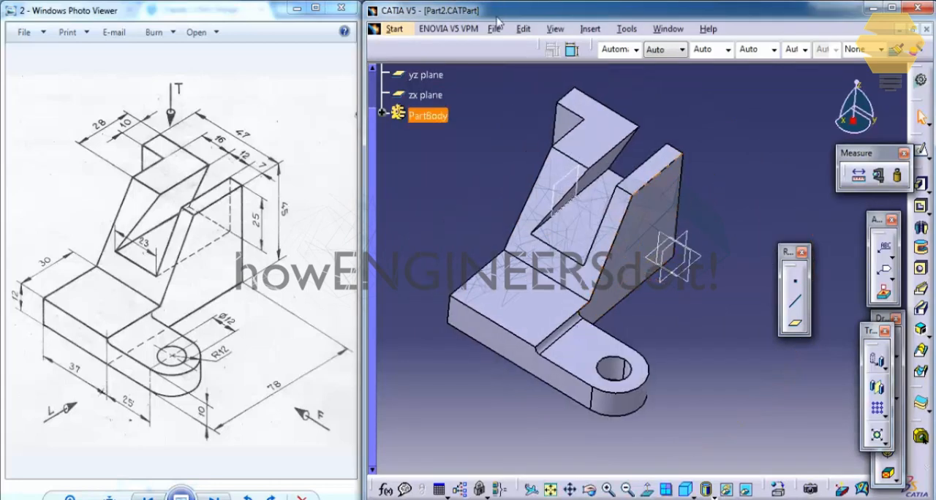
left_click(493, 29)
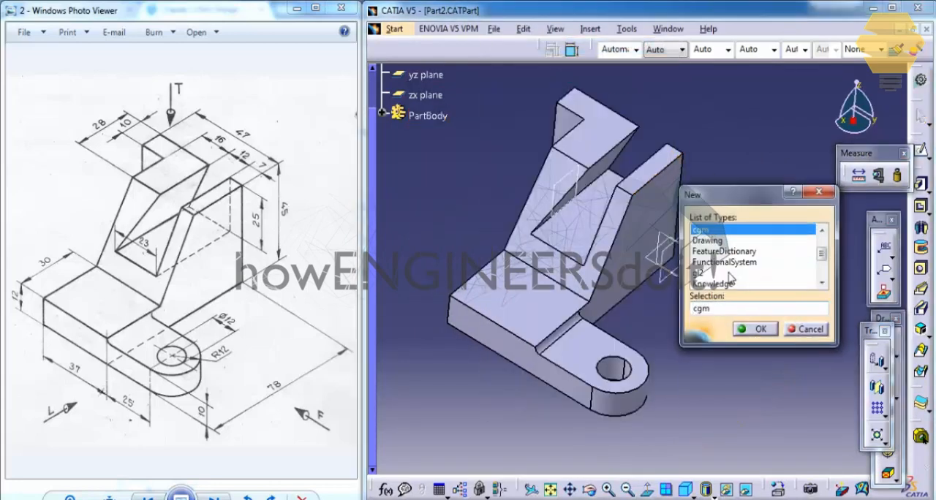
left_click(755, 330)
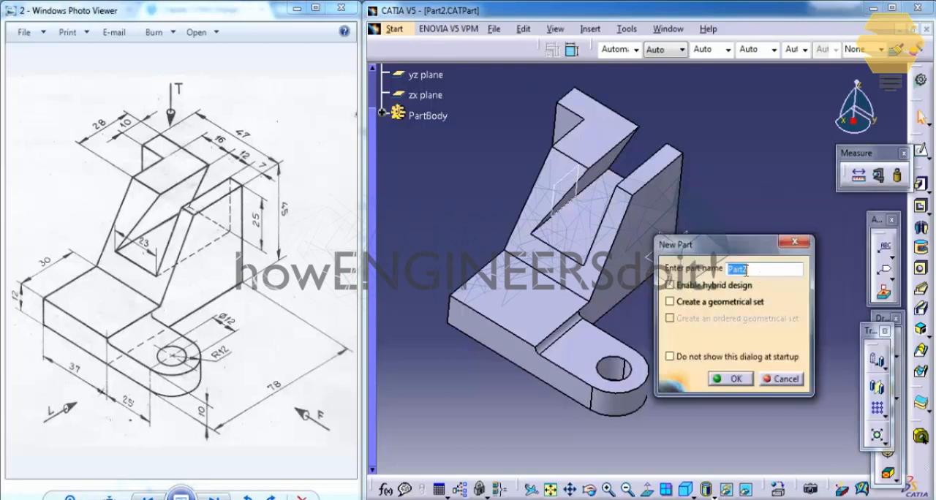
left_click(730, 379)
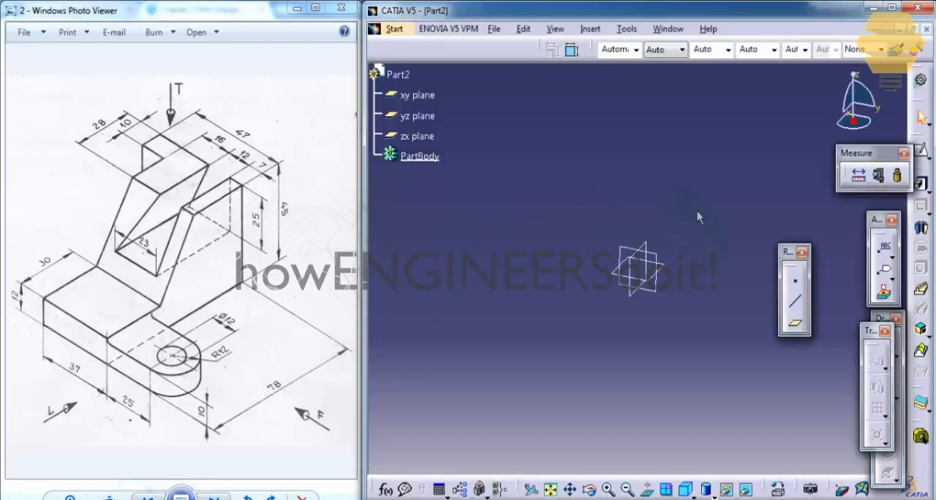
mouse_move(663, 202)
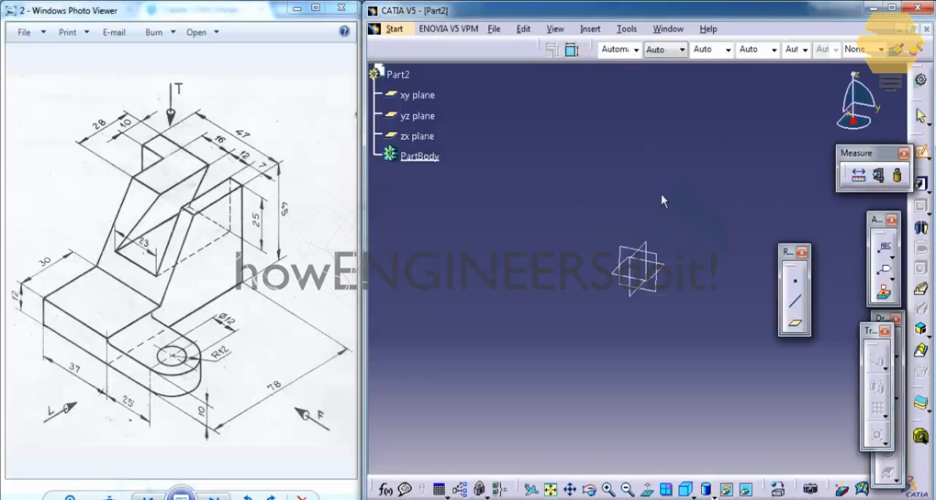
mouse_move(629, 248)
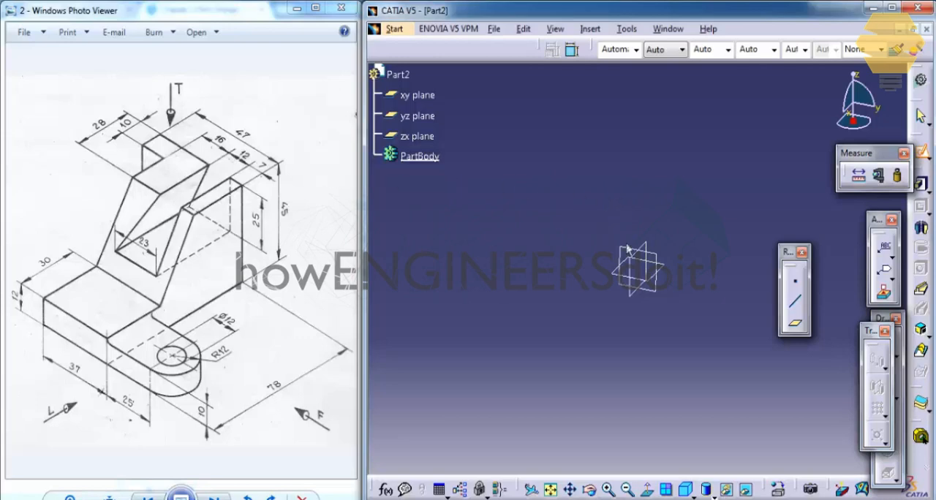
left_click(417, 136)
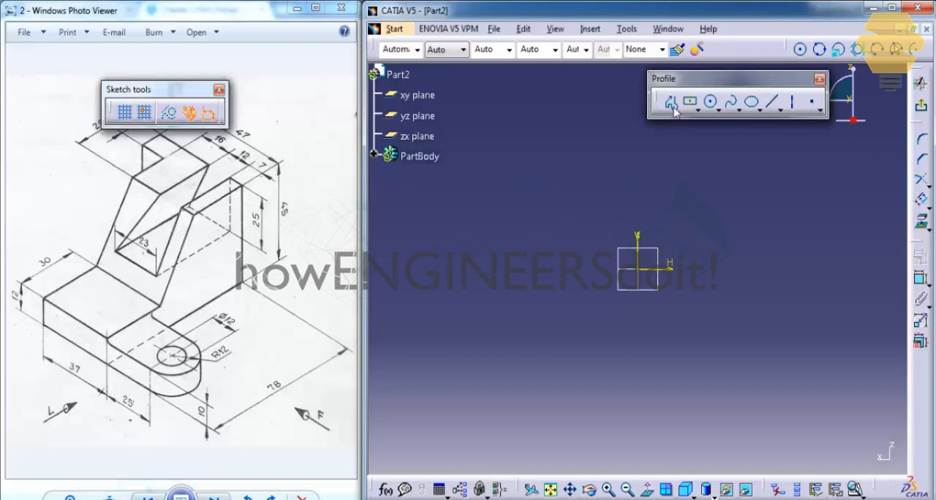
Trace the closed side profile from the origin with base, step, inclined edge and back.
left_click(670, 102)
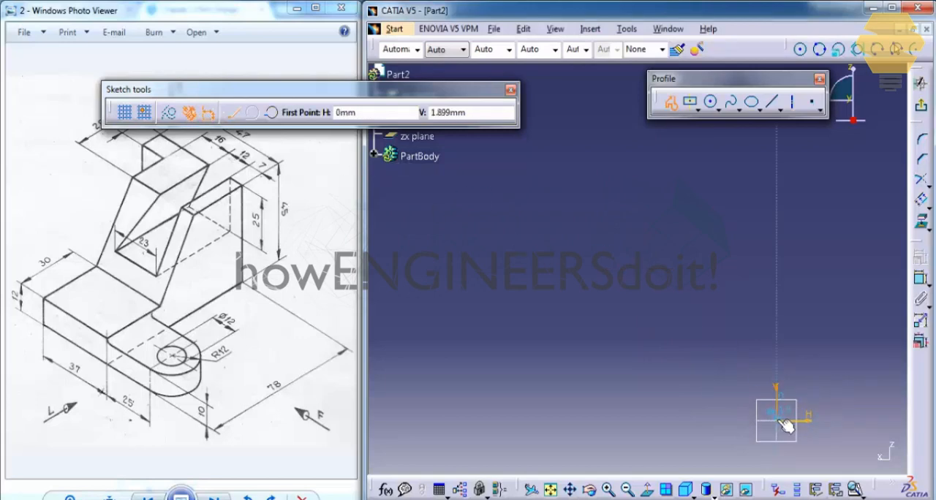
left_click(416, 319)
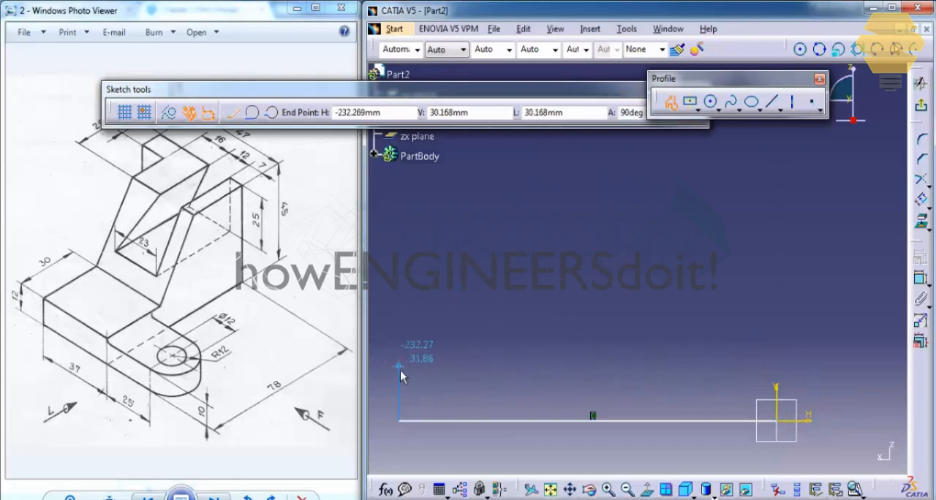
left_click(641, 202)
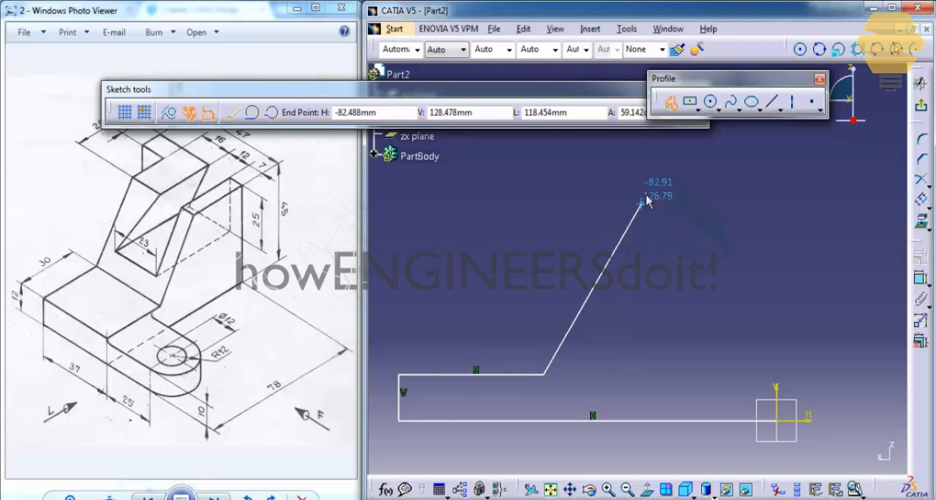
left_click(782, 446)
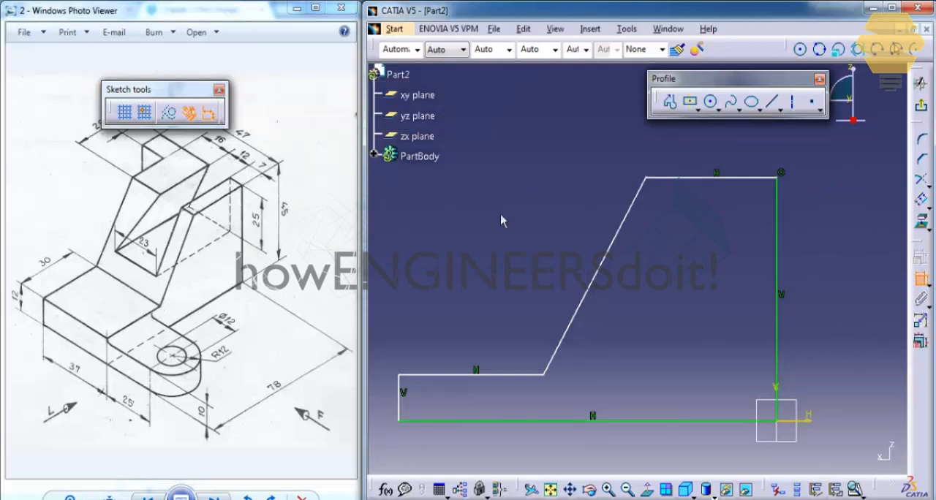
mouse_move(271, 225)
type("45")
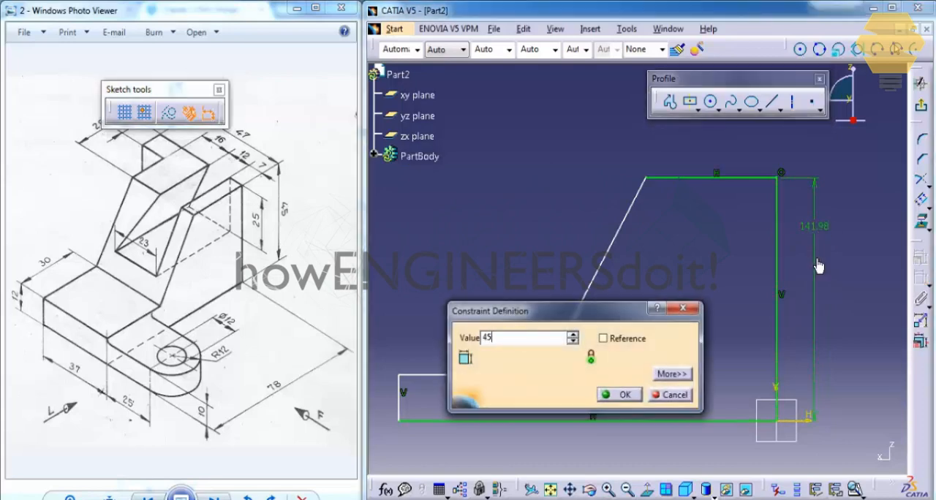
Set the 45 mm and 78 mm base dimensions and delete an unwanted dimension.
left_click(620, 395)
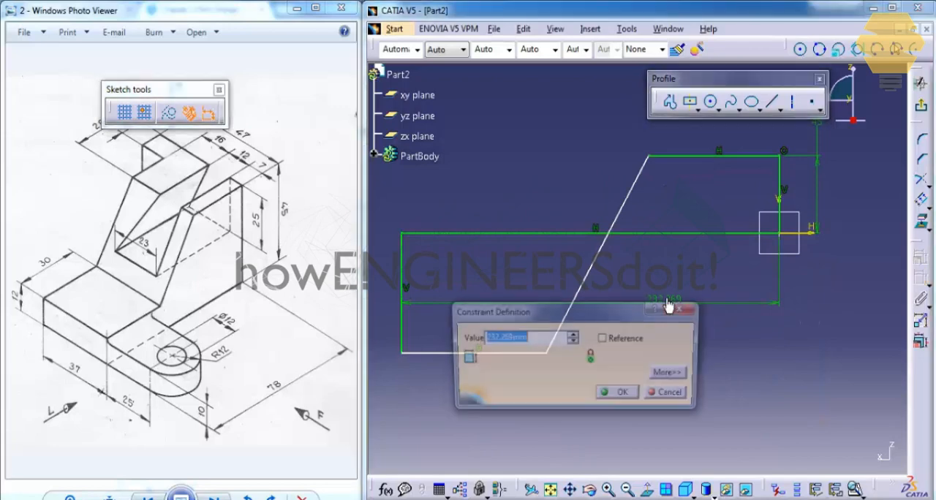
type("78")
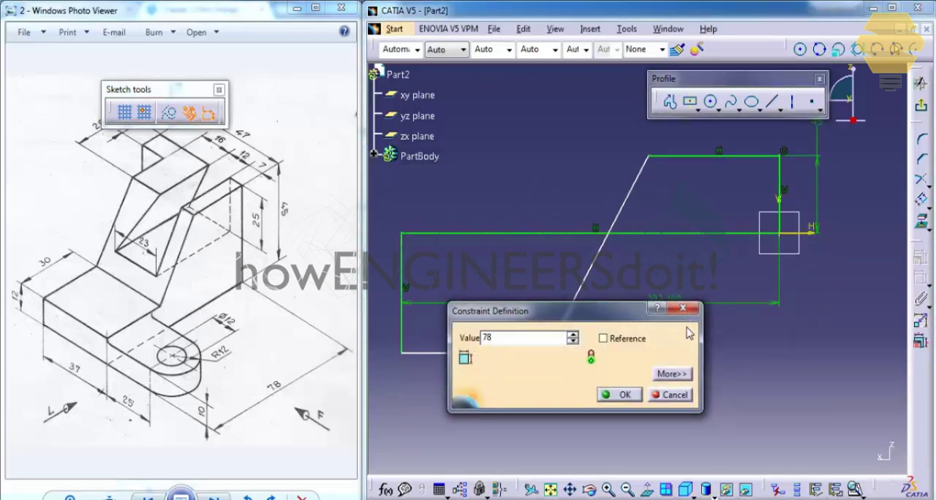
left_click(619, 395)
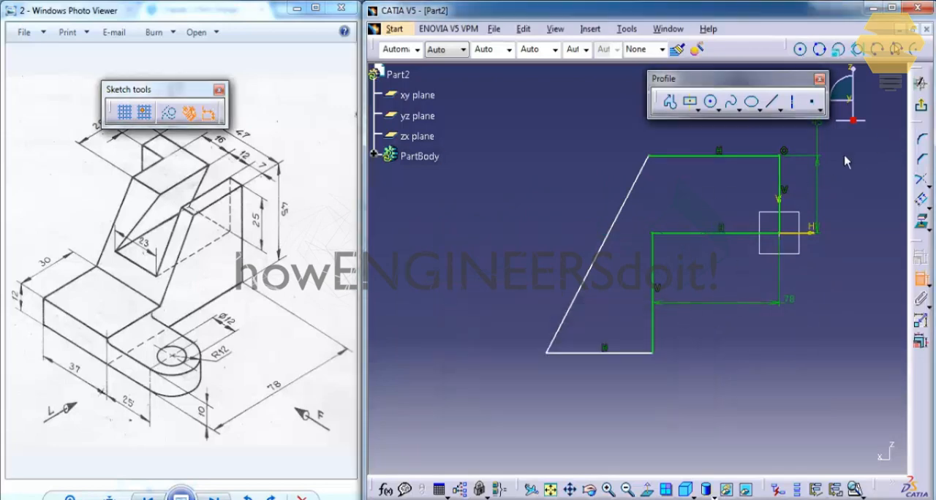
left_click(556, 360)
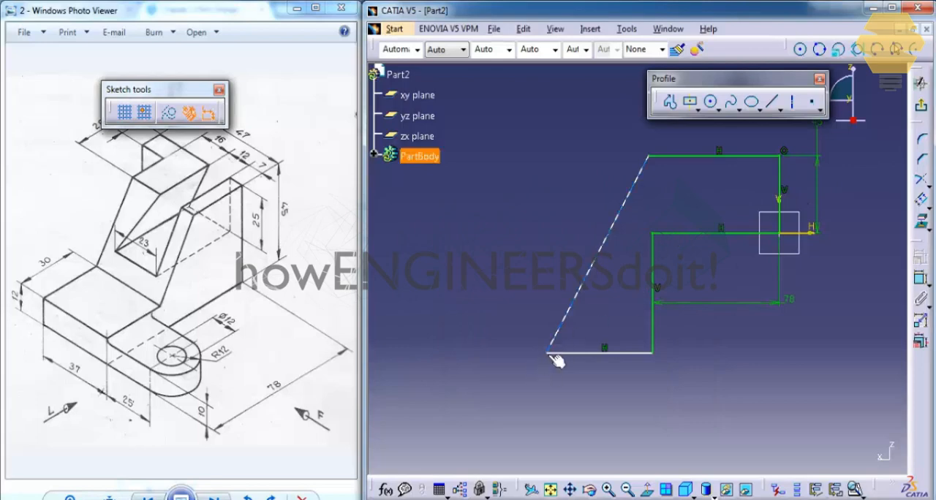
left_click(556, 362)
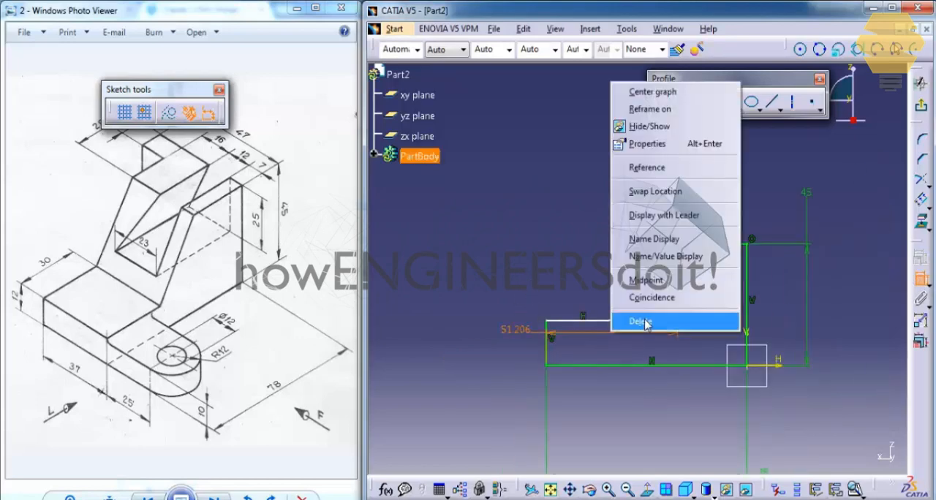
left_click(641, 322)
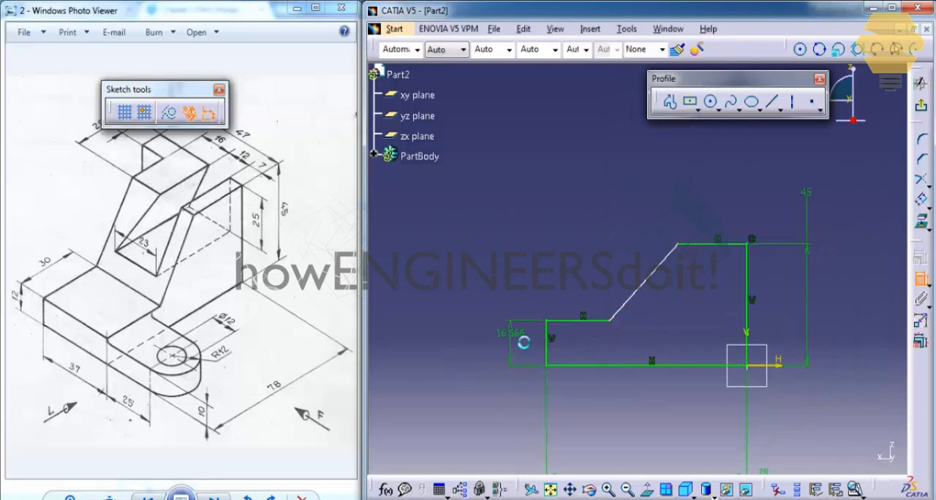
Set the short left edge and 28 mm top edge dimensions to finish the profile.
double_click(524, 334)
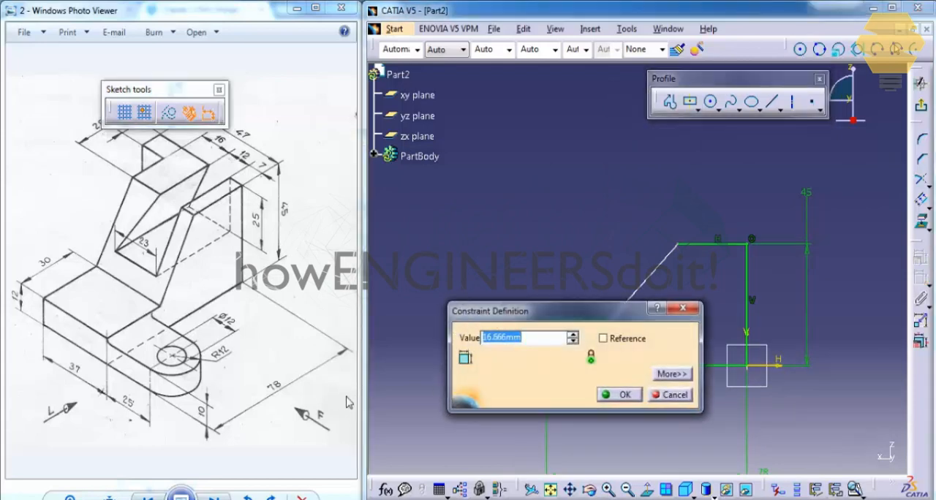
mouse_move(111, 358)
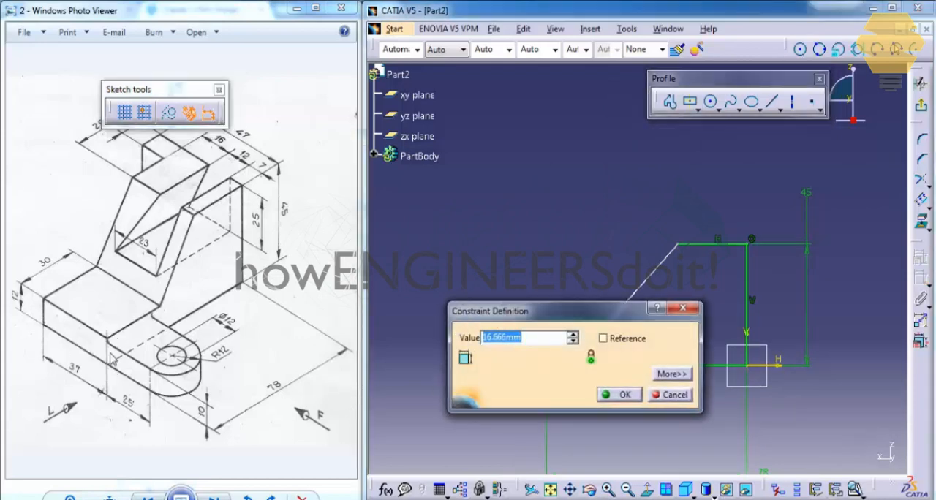
left_click(618, 395)
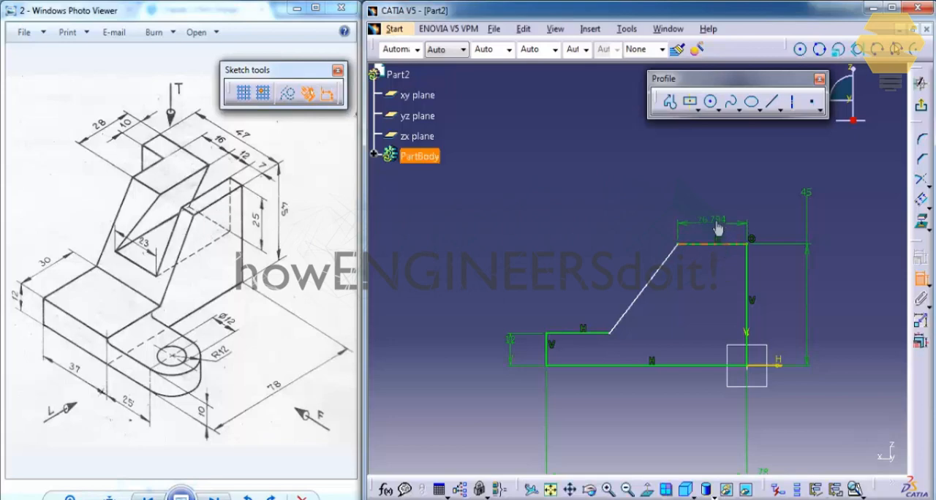
double_click(709, 220)
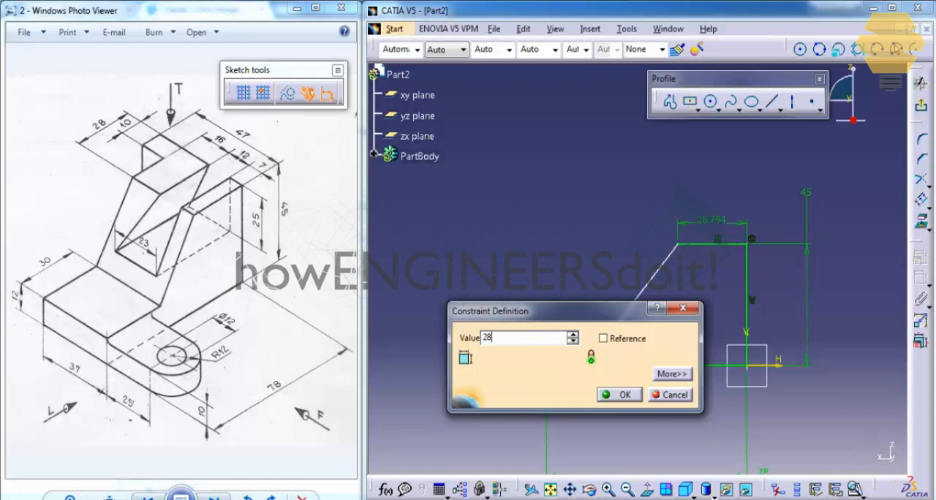
left_click(623, 395)
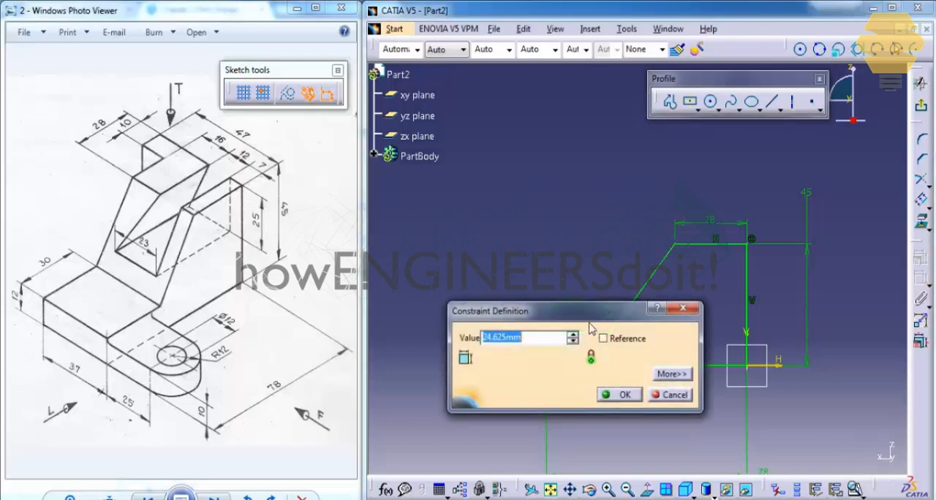
left_click(623, 394)
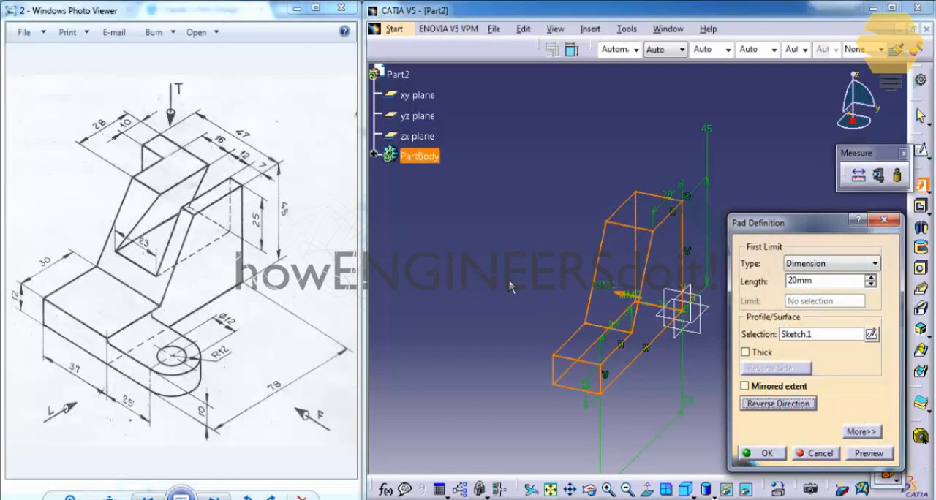
mouse_move(196, 299)
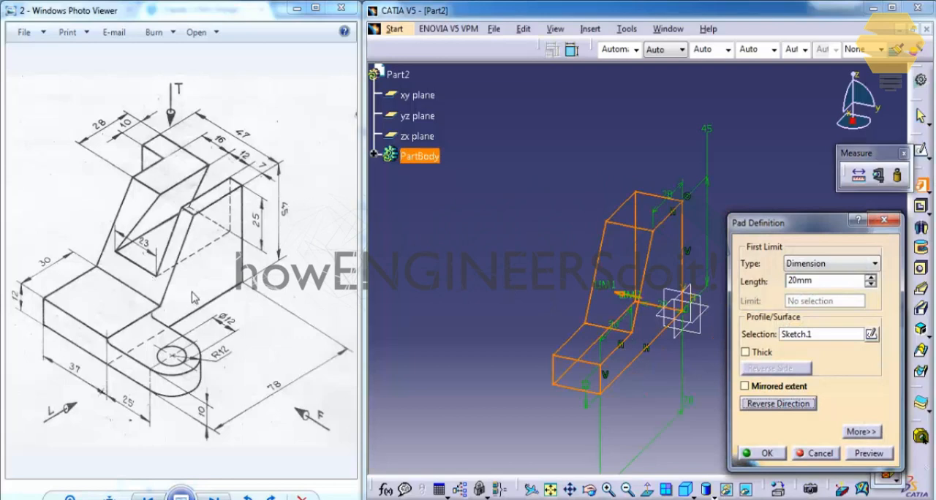
mouse_move(728, 390)
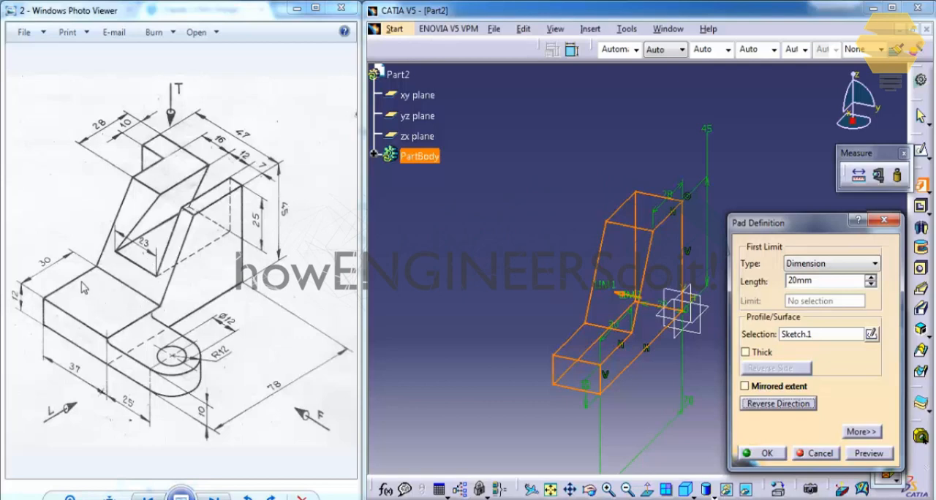
mouse_move(749, 298)
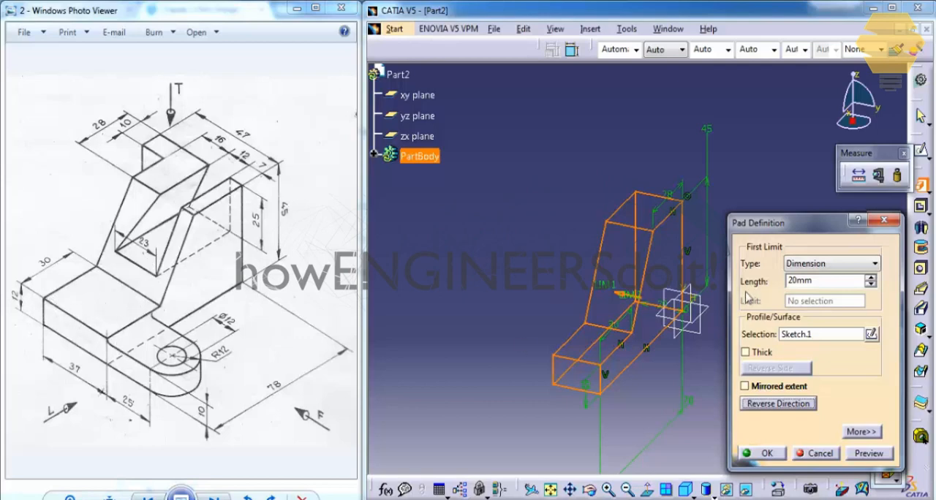
Pad Sketch.1 to 20 mm to form the solid bracket body.
triple_click(827, 281)
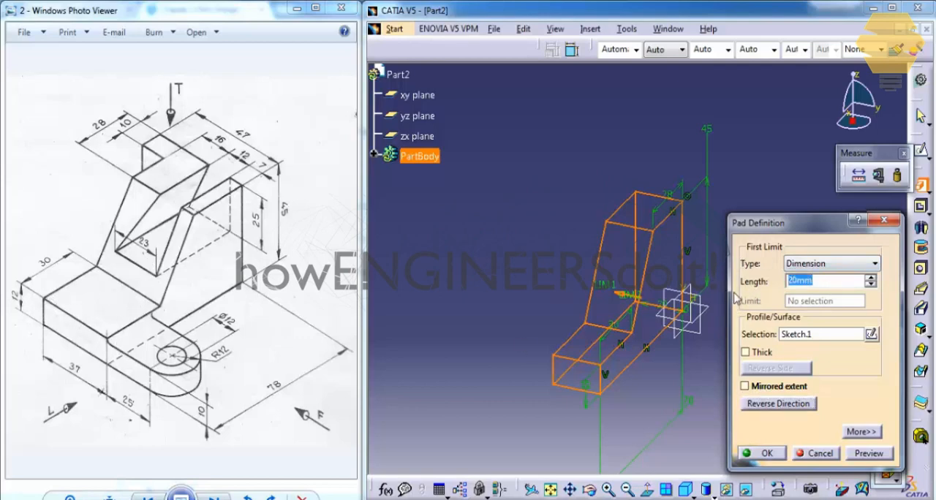
left_click(767, 453)
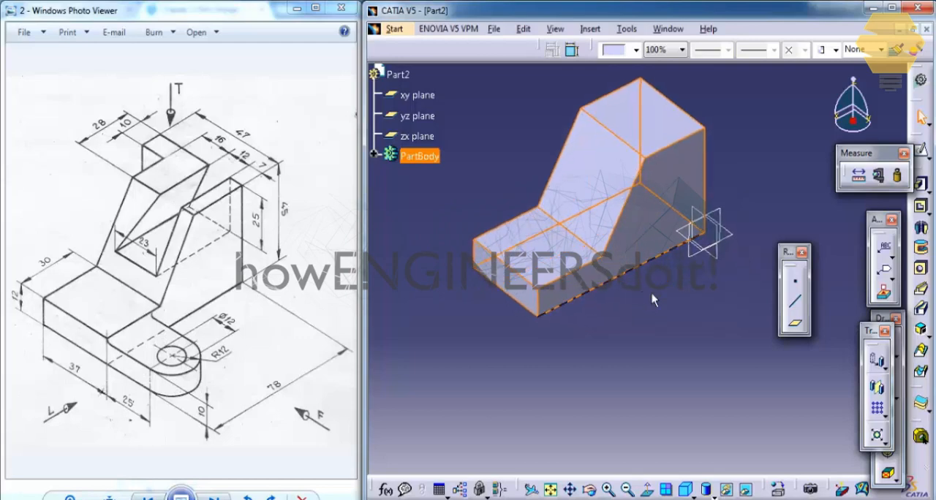
Open a sketch on the bracket's front face and draw the lug rectangle.
left_click(417, 95)
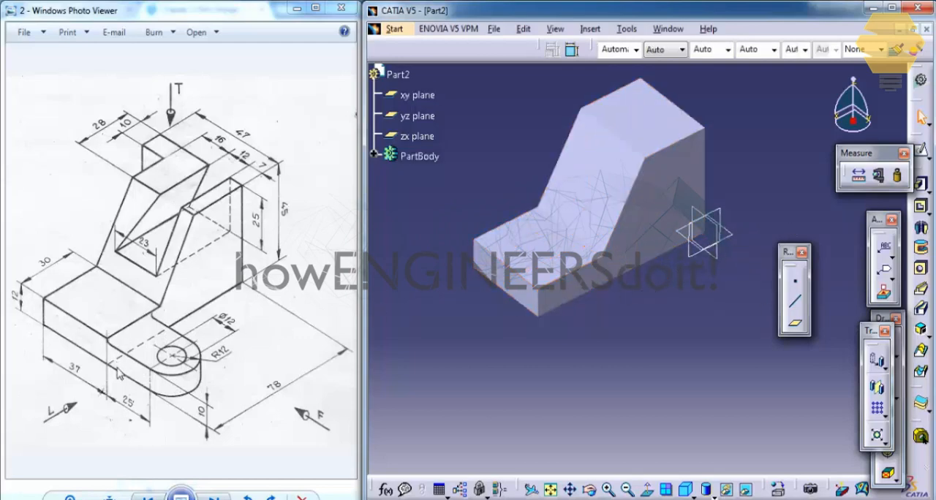
left_click(420, 156)
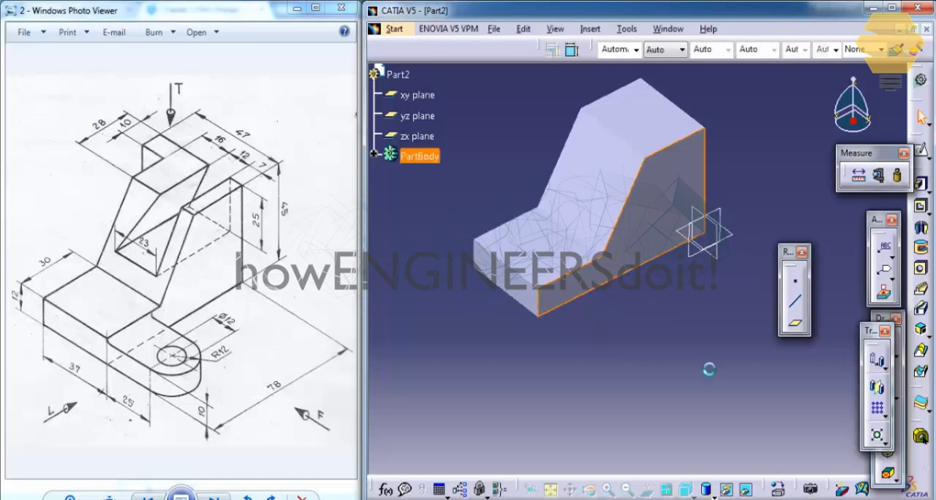
left_click(753, 246)
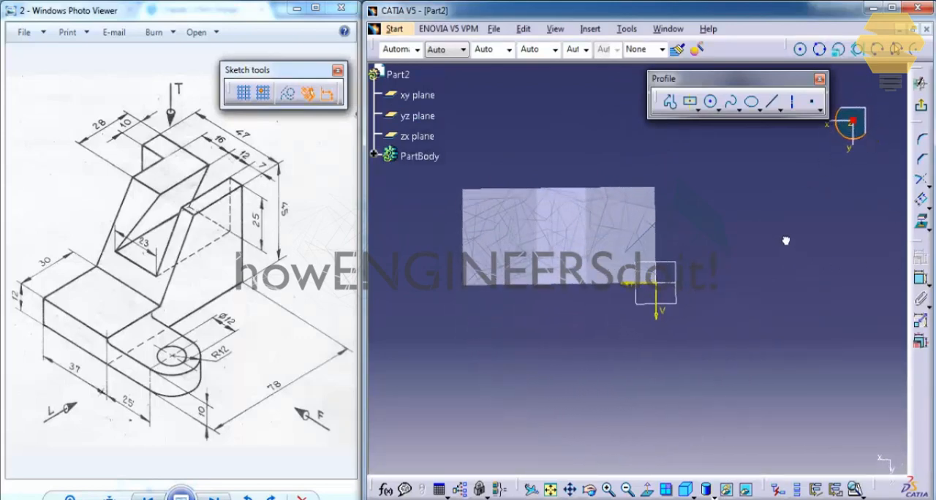
mouse_move(778, 234)
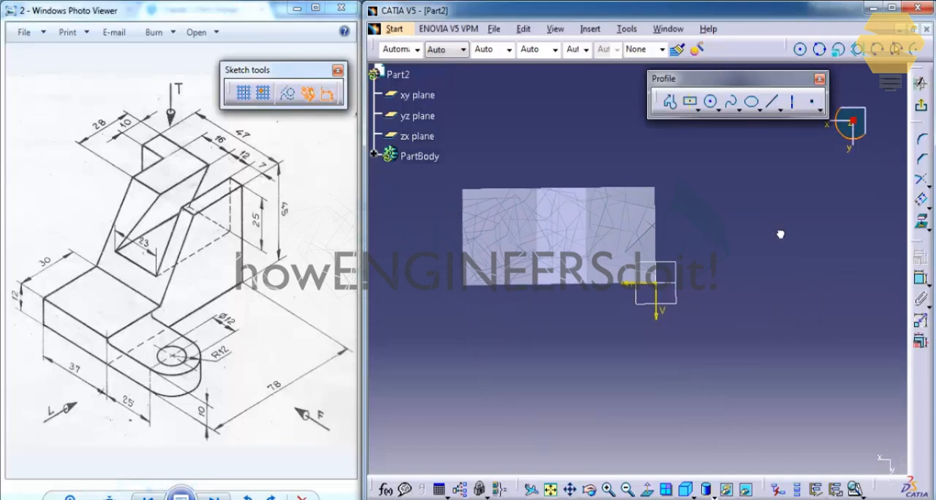
left_click(421, 157)
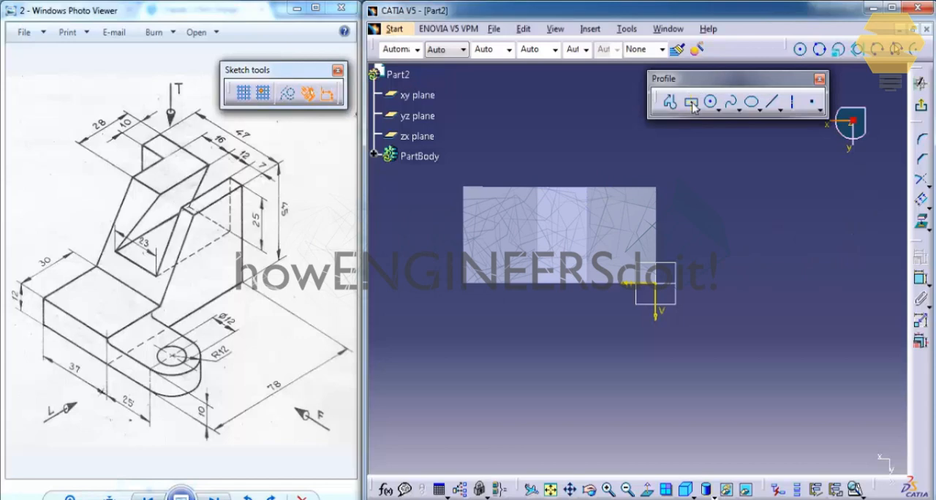
left_click(691, 102)
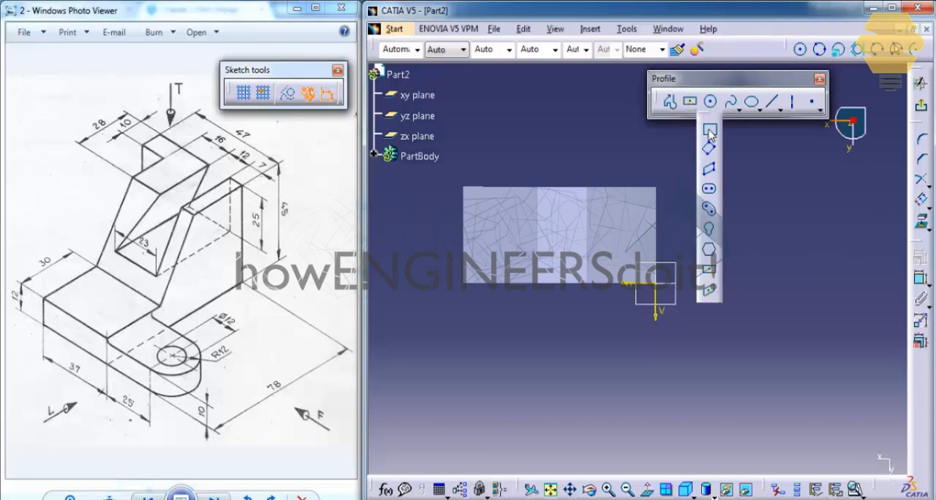
left_click(691, 101)
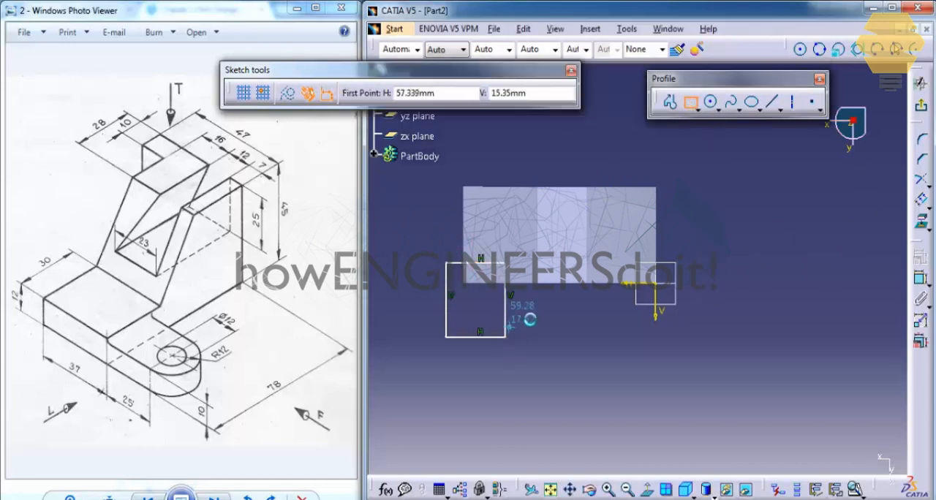
mouse_move(688, 145)
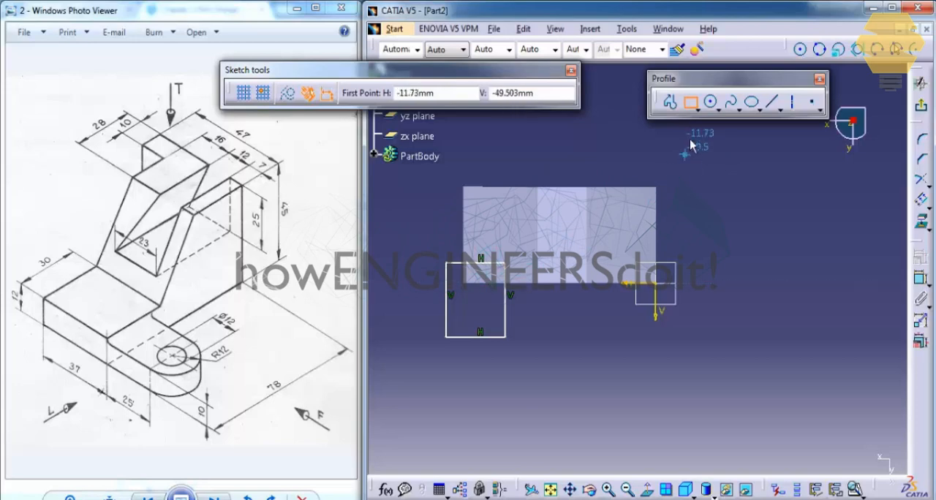
Add a circle at the rectangle's bottom midpoint and trim away the bottom edge, accepting the warning.
left_click(711, 102)
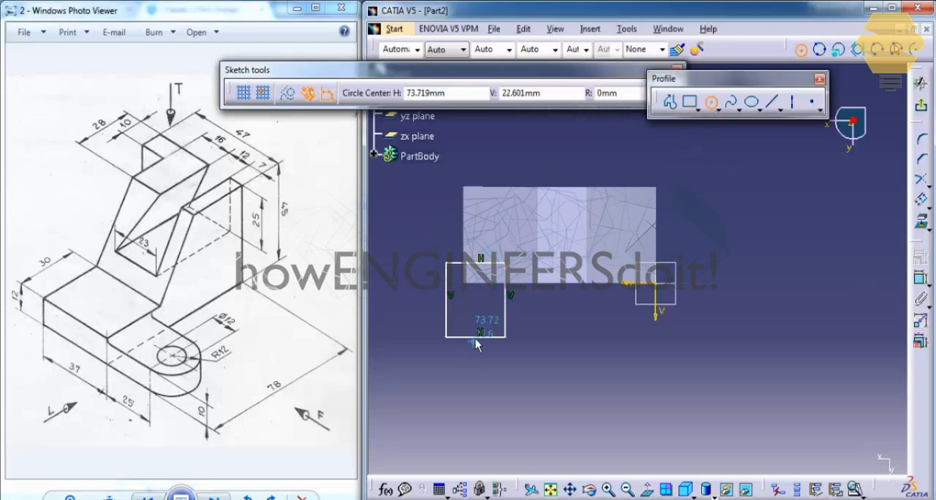
left_click(477, 344)
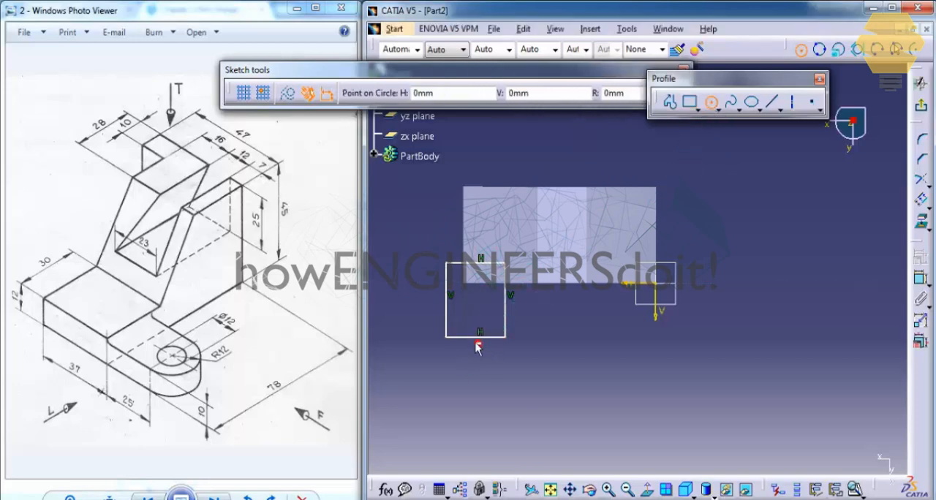
left_click(711, 102)
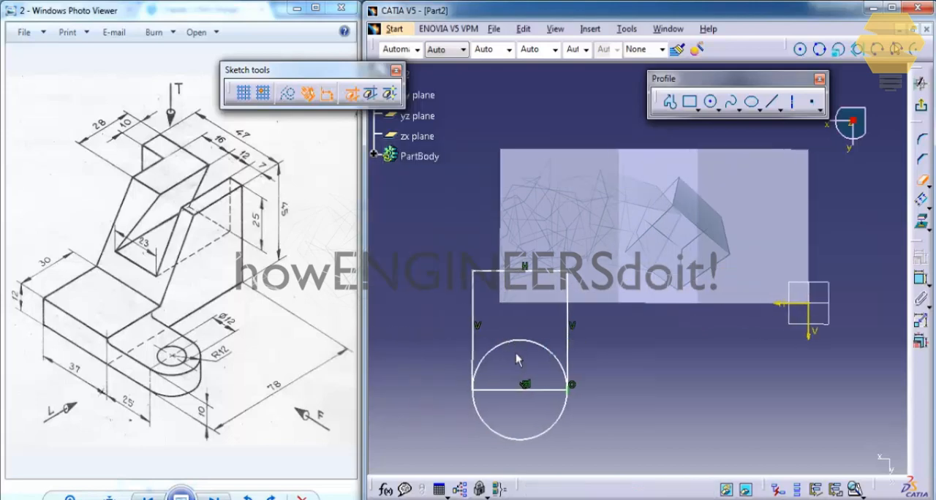
left_click(524, 359)
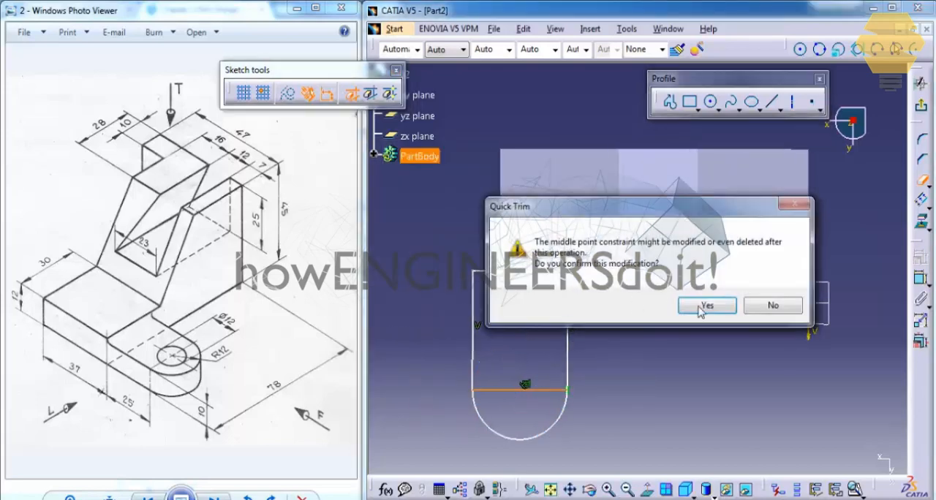
left_click(706, 304)
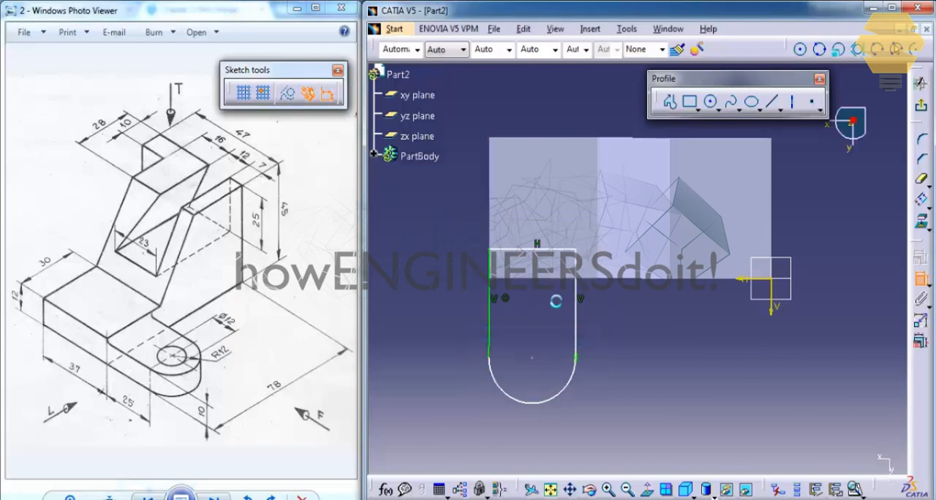
Make the lug elements coincident and set the rounded end's radius.
left_click(419, 156)
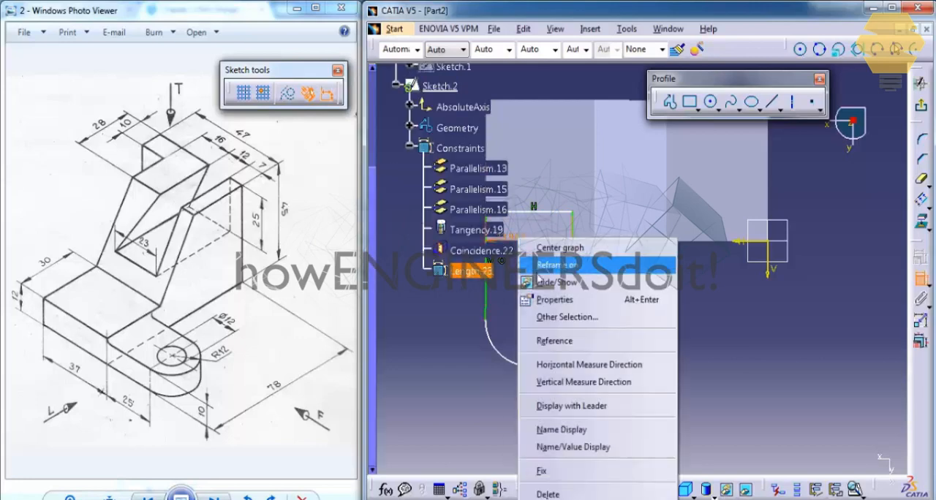
mouse_move(552, 300)
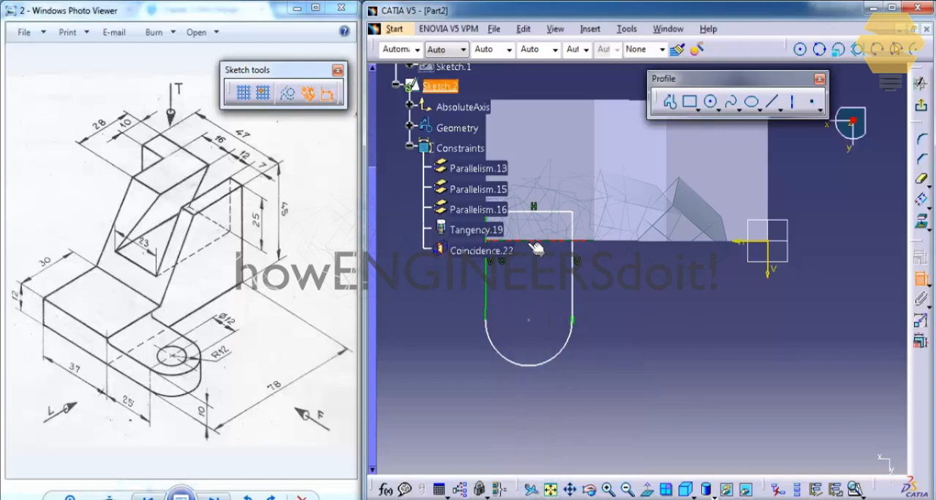
right_click(538, 249)
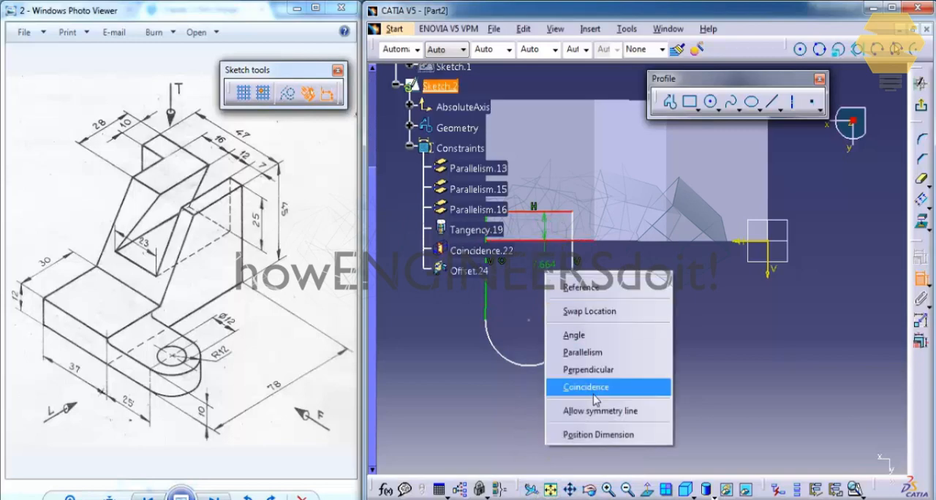
left_click(585, 387)
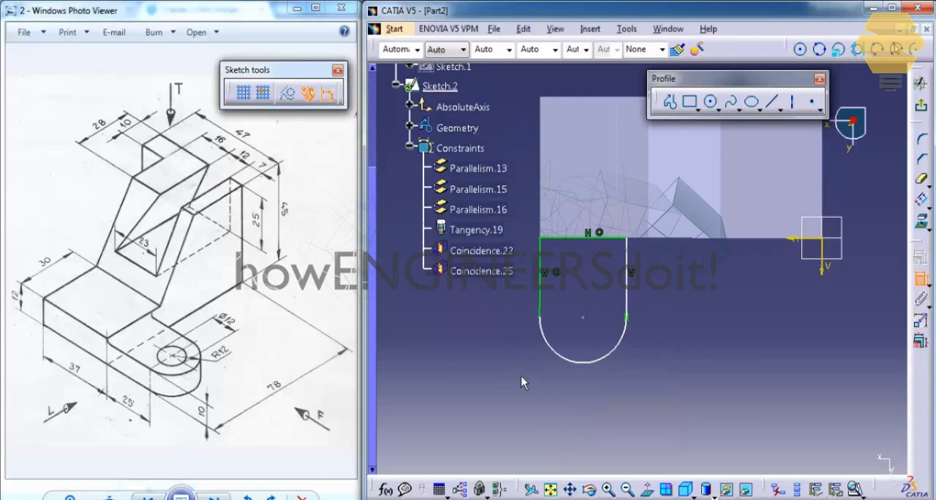
double_click(582, 319)
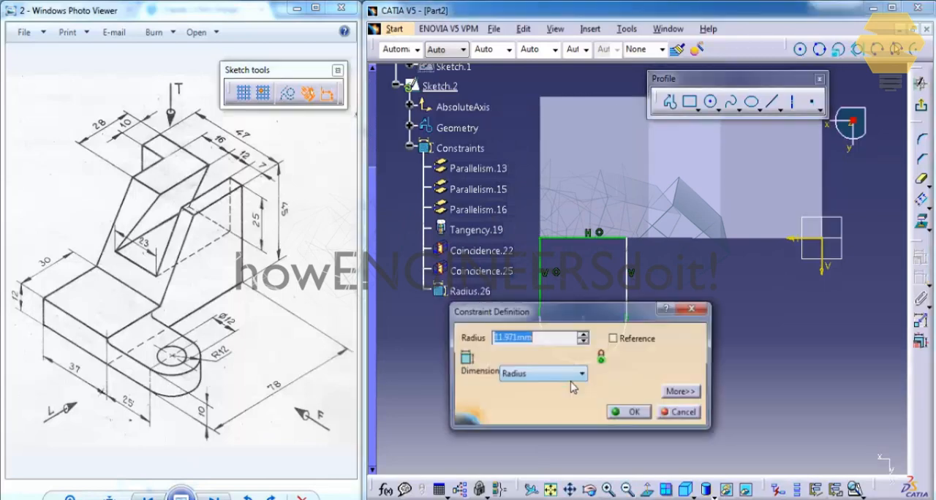
left_click(627, 412)
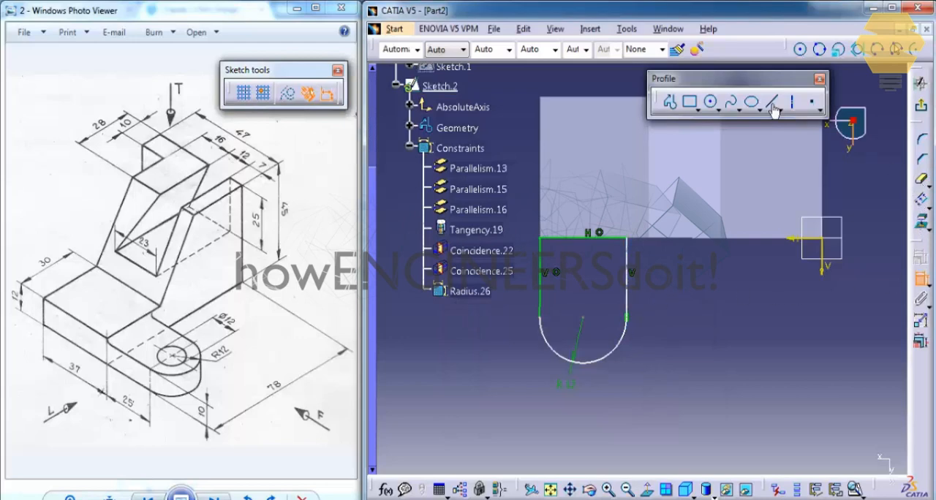
Draw a 12 mm diameter hole circle centred in the rounded end.
left_click(711, 103)
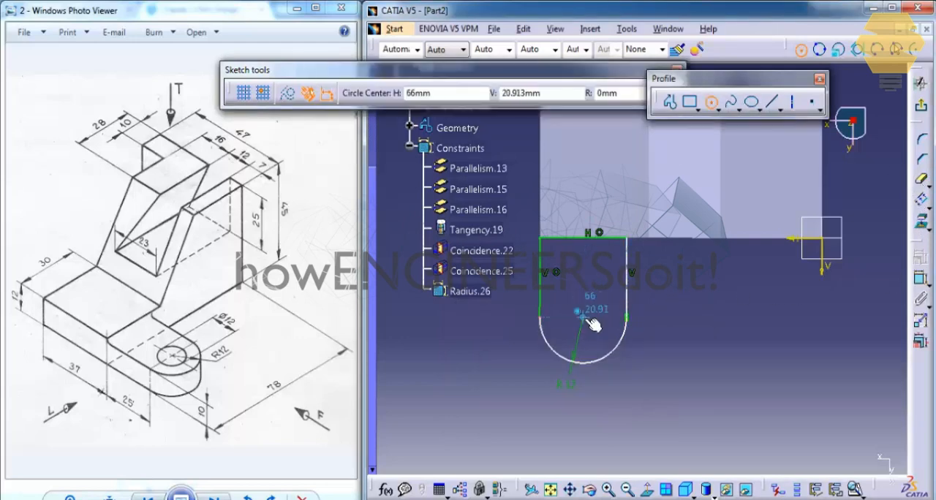
left_click(584, 318)
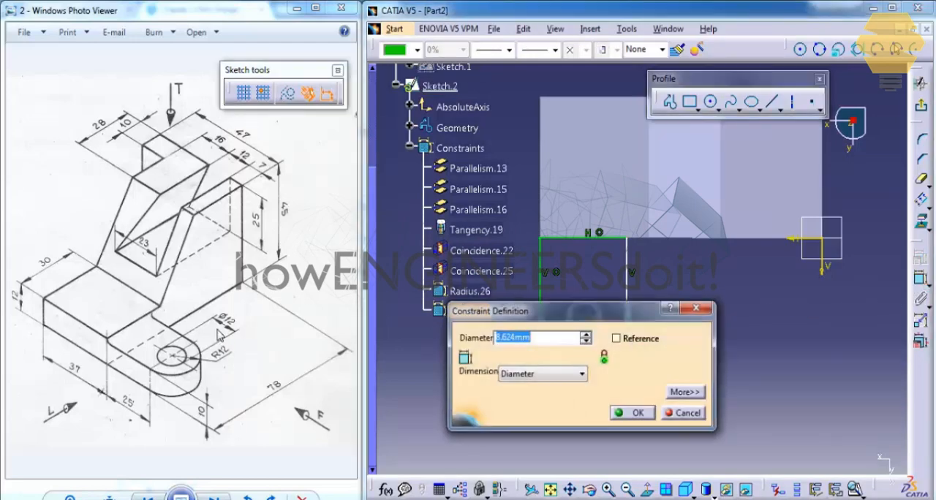
mouse_move(523, 374)
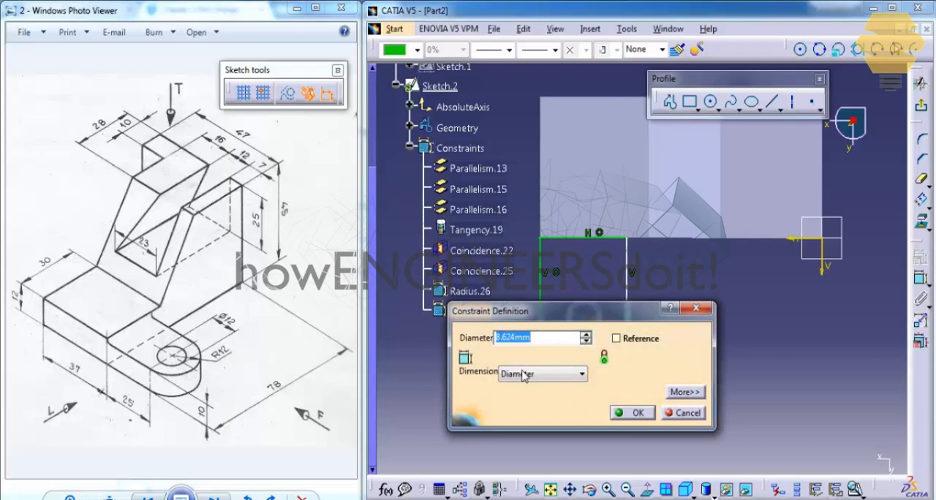
type("12")
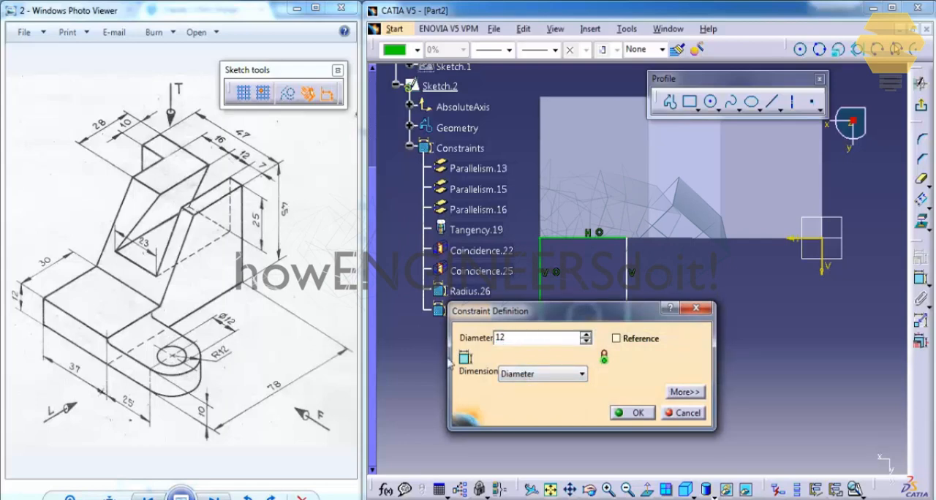
left_click(630, 413)
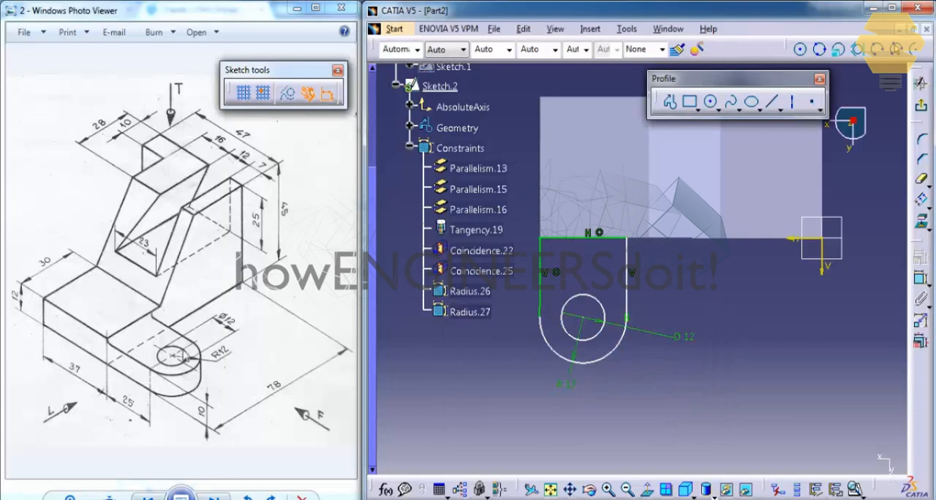
Dimension the hole circle 25 mm from the straight edge.
left_click(471, 312)
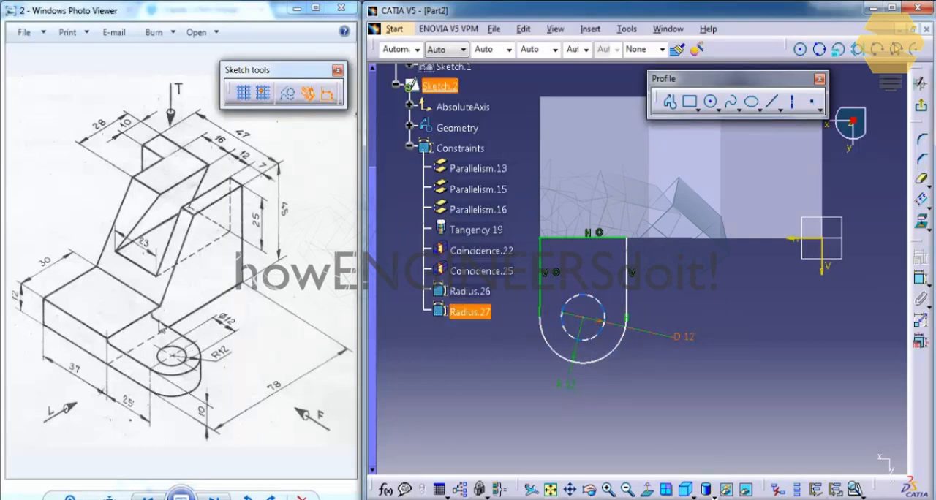
mouse_move(430, 344)
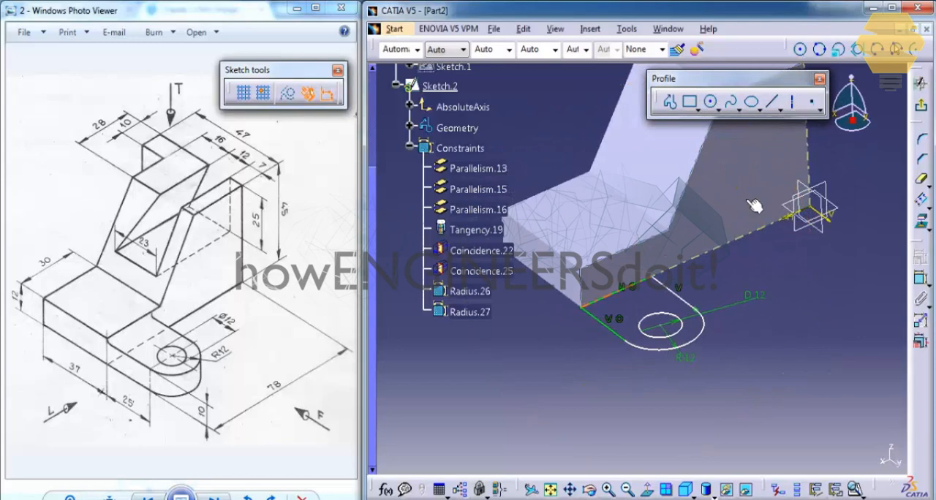
left_click_drag(753, 205, 757, 231)
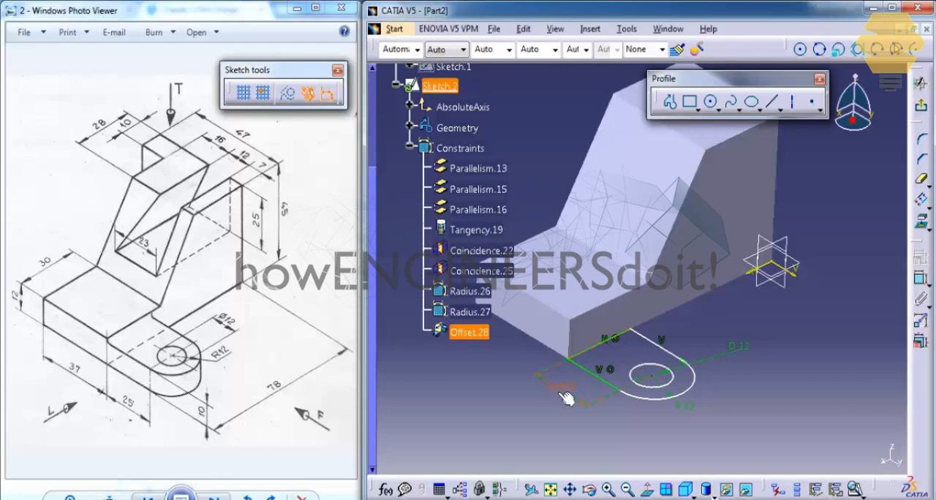
double_click(469, 333)
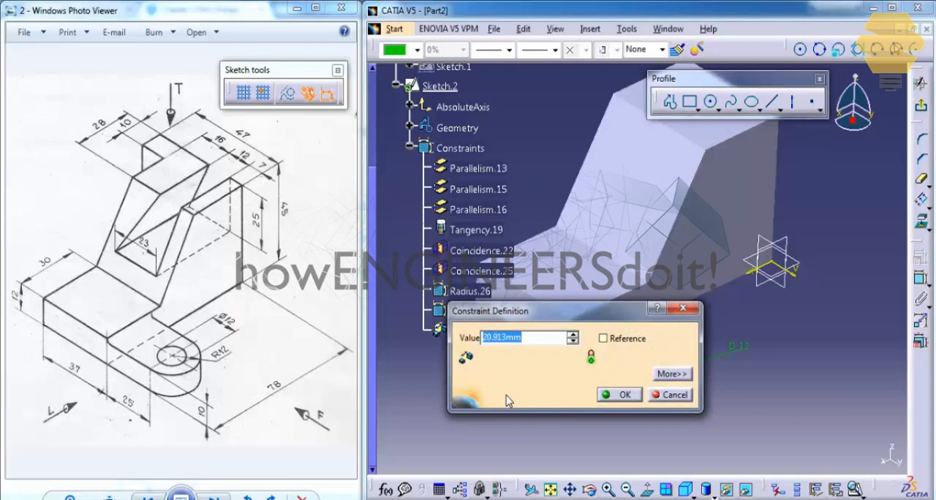
type("25")
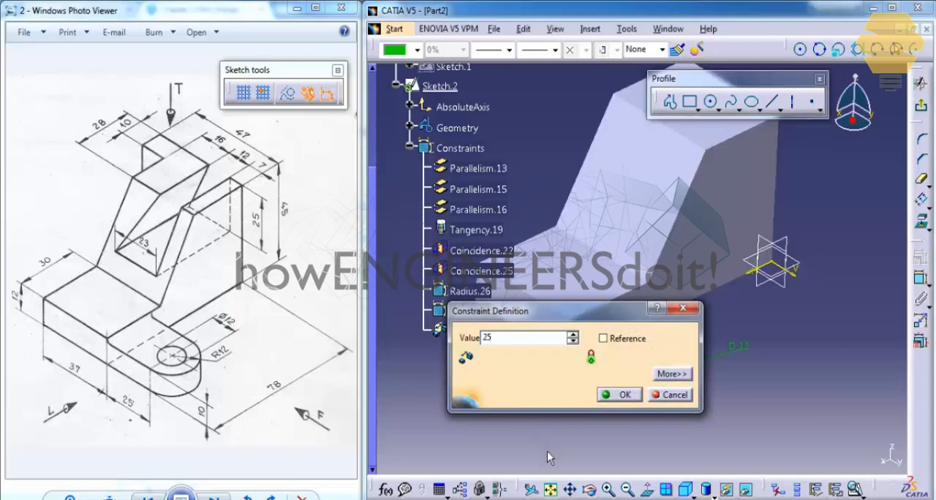
left_click(619, 395)
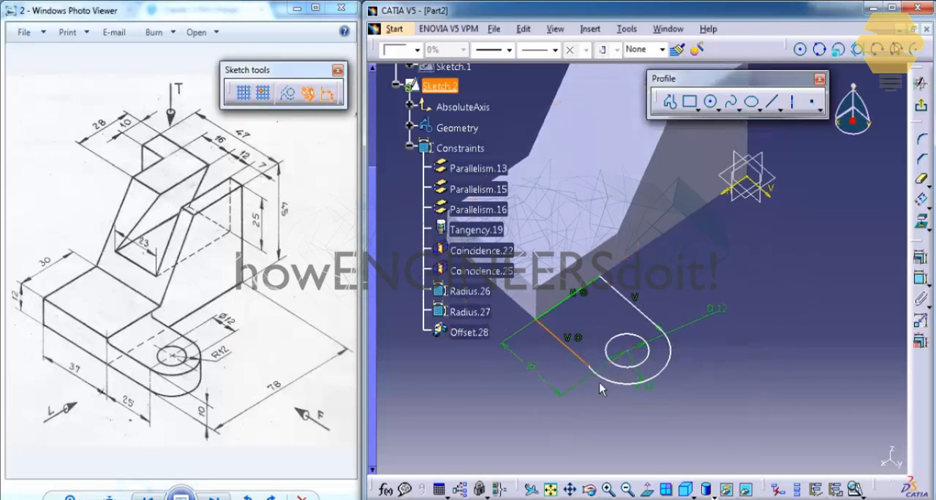
Add a tangency constraint between two lug sketch elements.
left_click(468, 332)
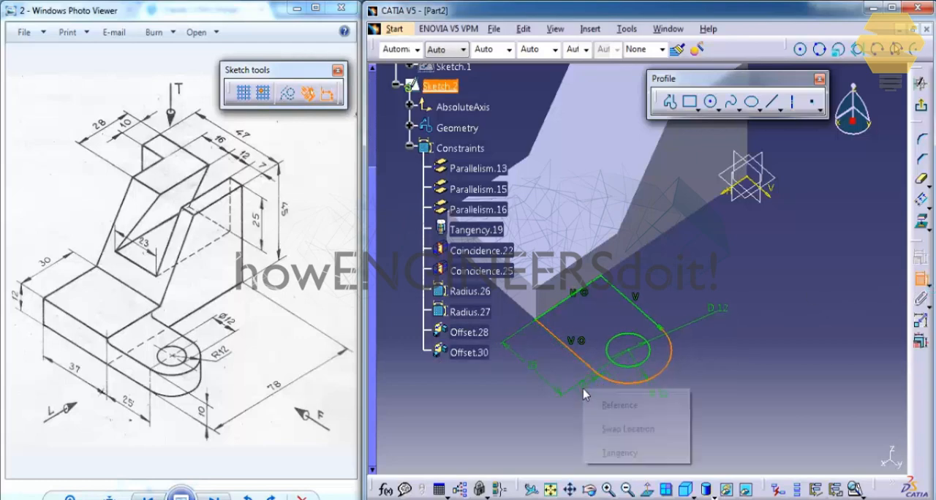
left_click(618, 454)
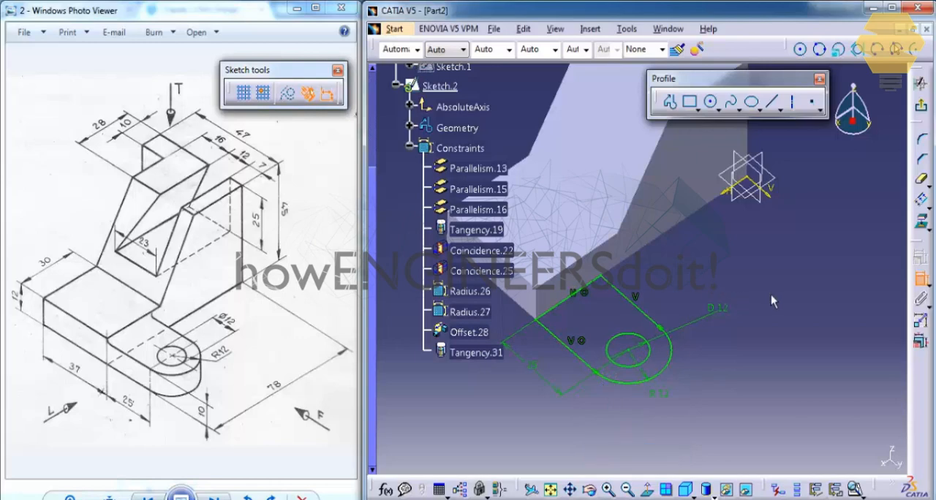
left_click(439, 85)
type("10")
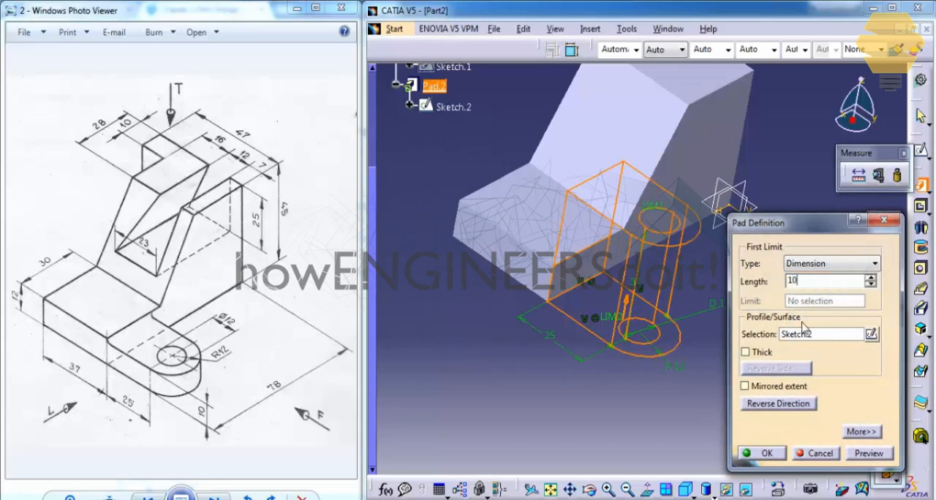
Pad Sketch.2 to 10 mm to form the holed lug.
left_click(767, 454)
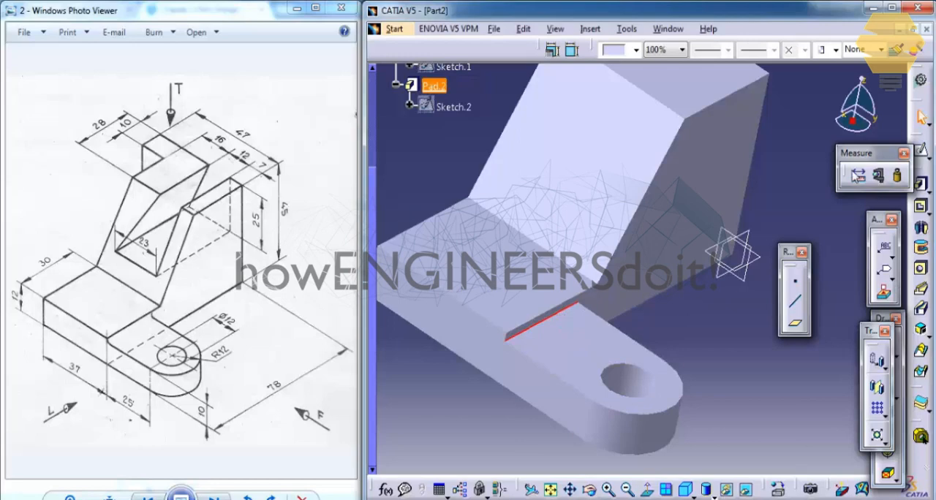
Fillet the inner edge where the upright wall meets the base.
left_click(591, 29)
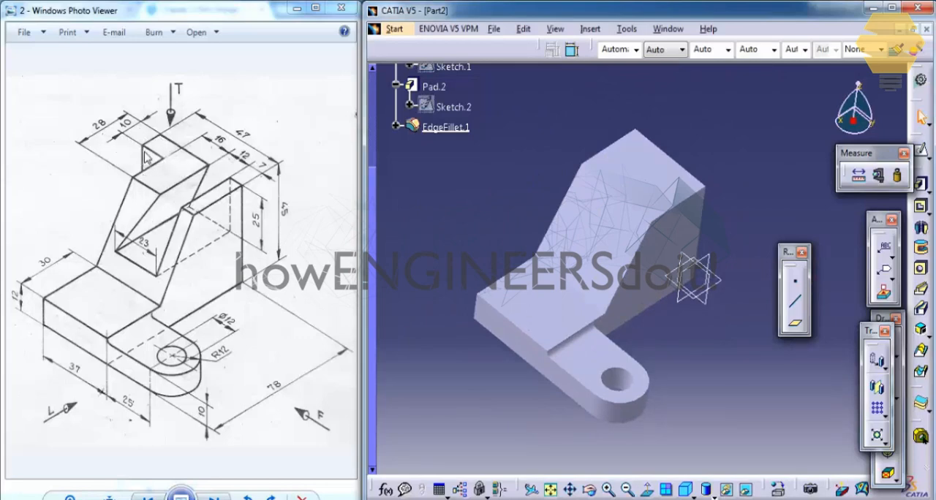
mouse_move(187, 285)
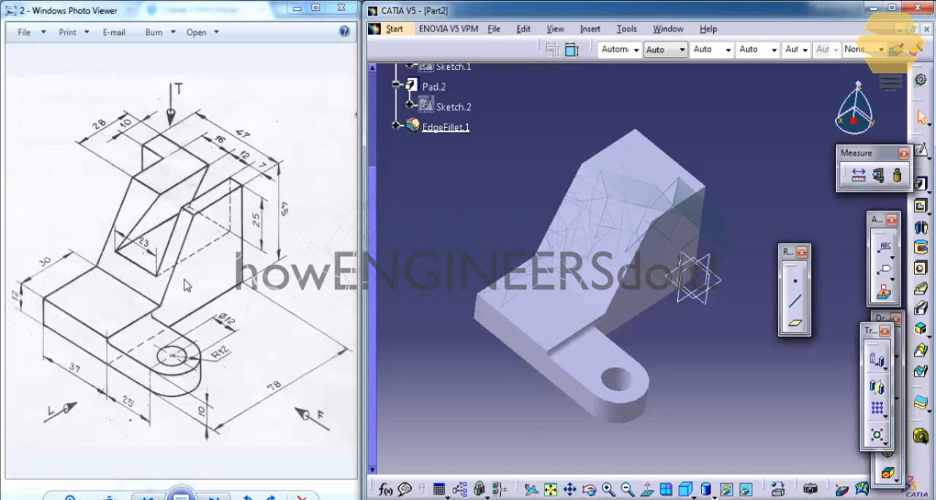
mouse_move(158, 123)
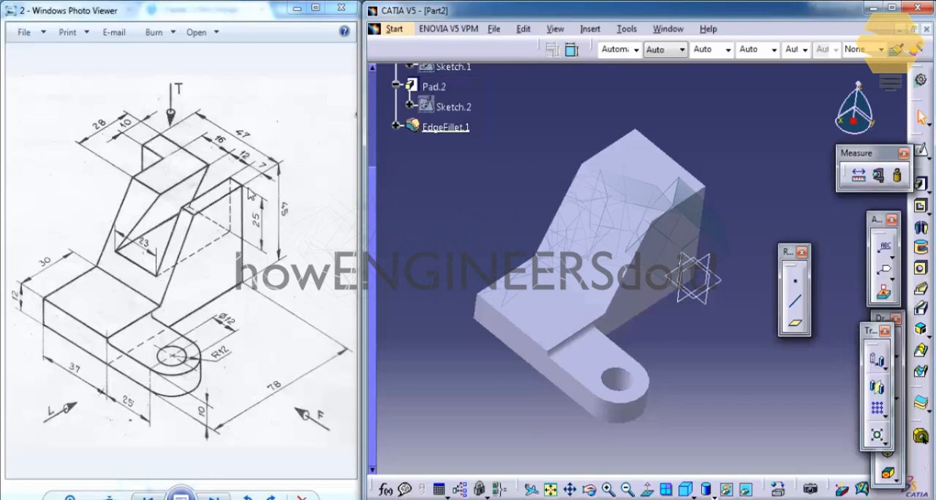
mouse_move(334, 190)
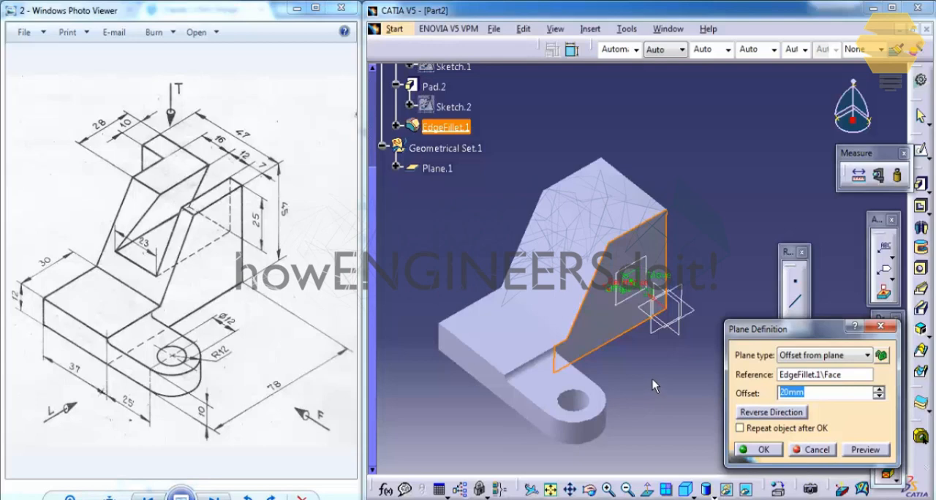
Create a plane offset 47 mm from the wall side face and begin a sketch on it.
type("47mm")
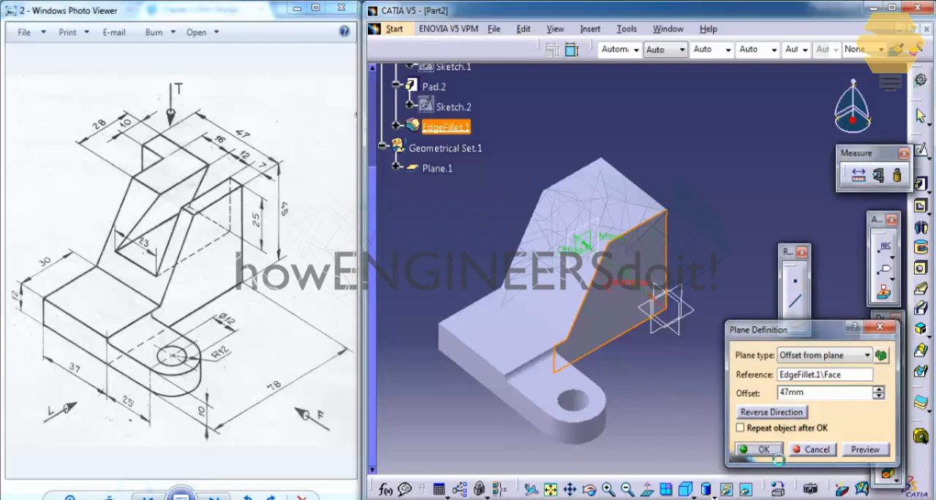
left_click(761, 449)
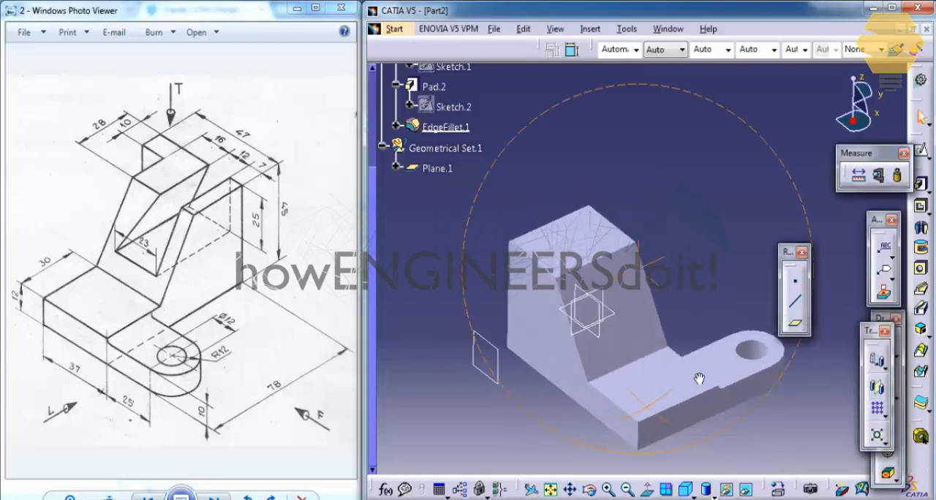
left_click_drag(699, 378, 673, 337)
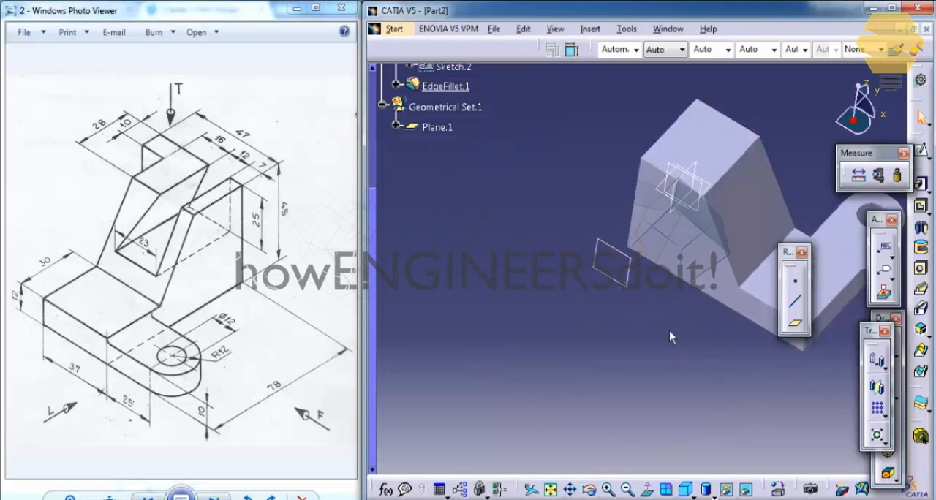
left_click(437, 127)
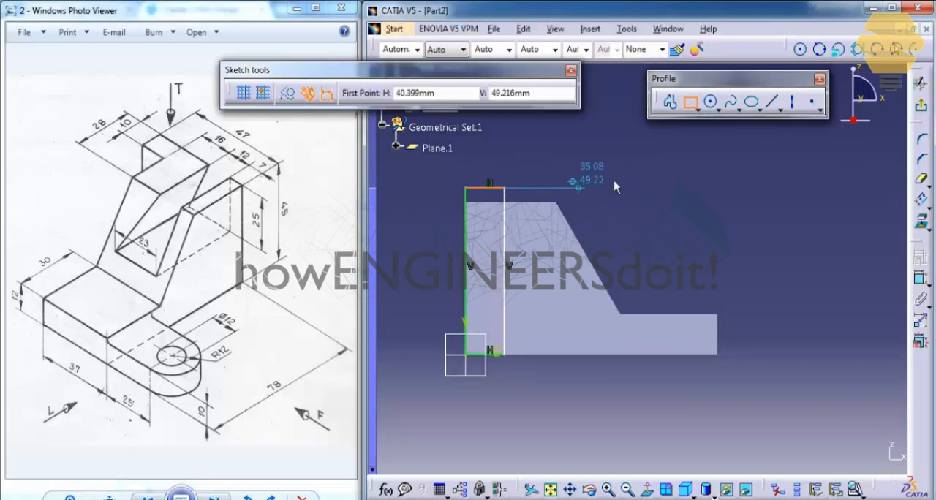
Finish the rib profile line and constrain the rib width to 10 mm.
left_click(490, 192)
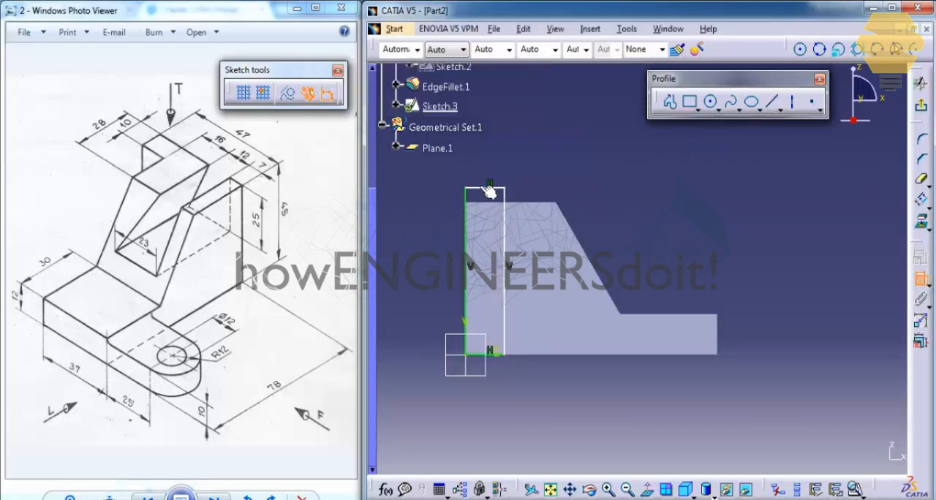
right_click(490, 192)
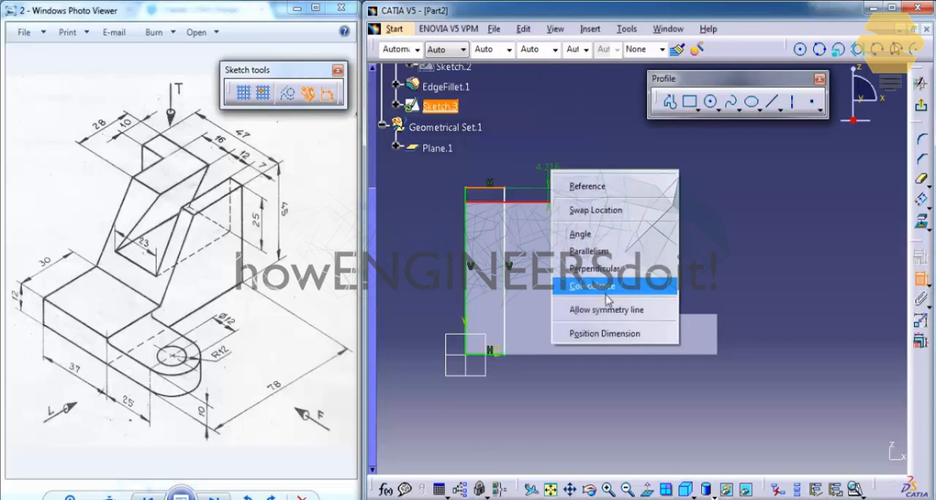
left_click(594, 286)
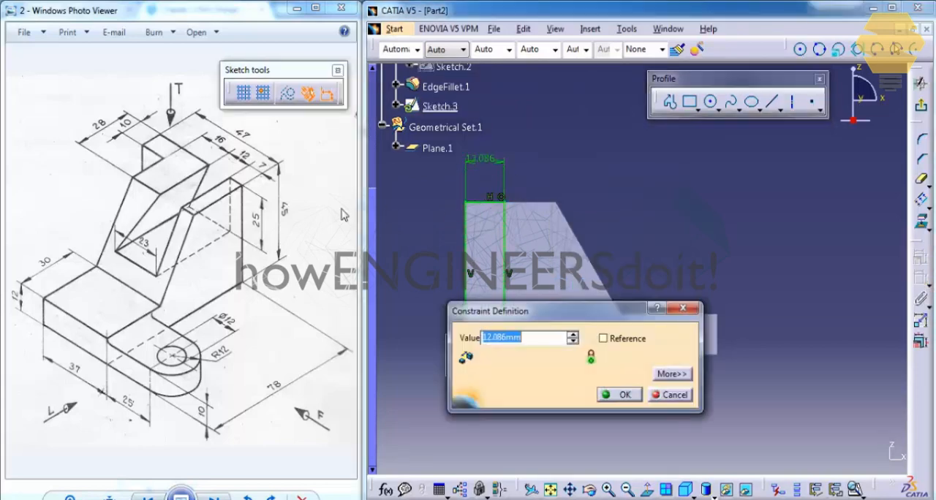
type("10")
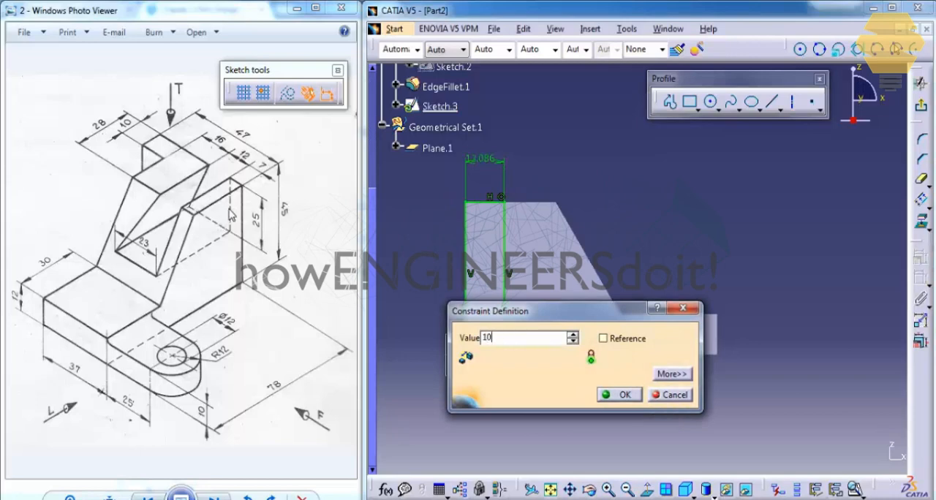
left_click(623, 395)
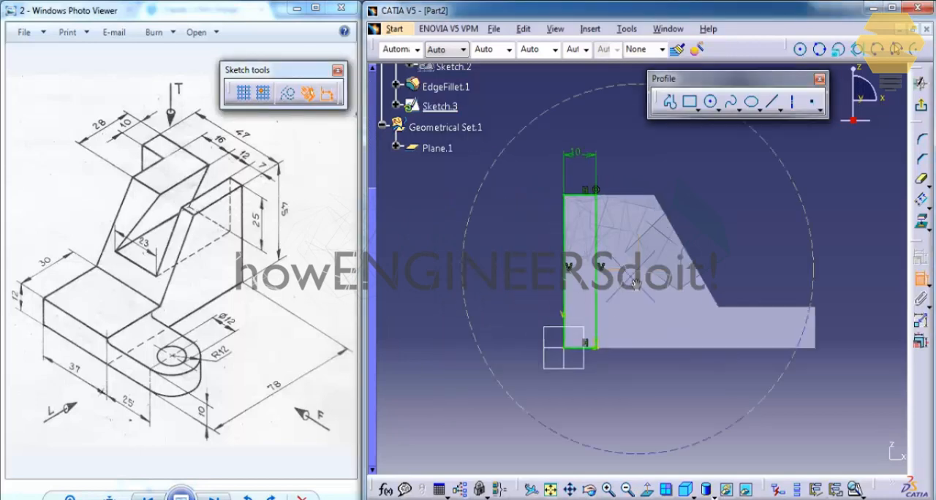
left_click_drag(636, 285, 602, 412)
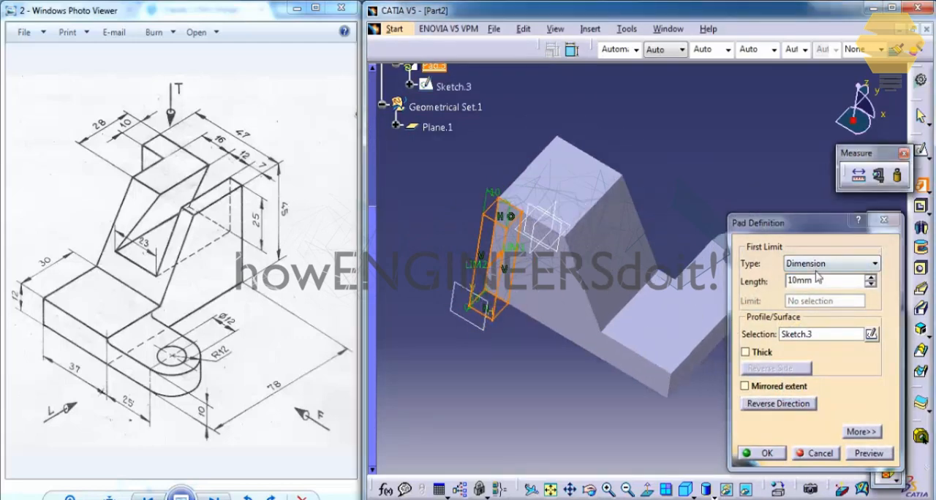
Pad the 10 mm rib sketch with type Up to next.
left_click(830, 264)
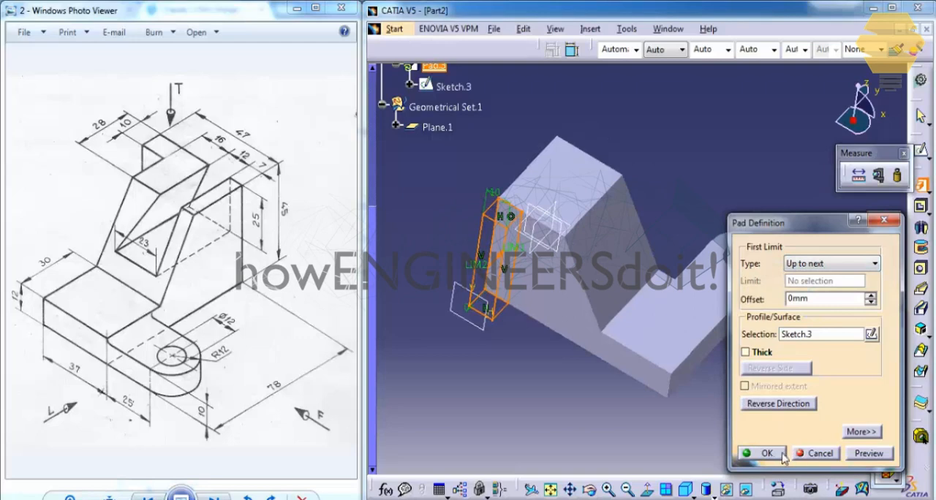
left_click(766, 453)
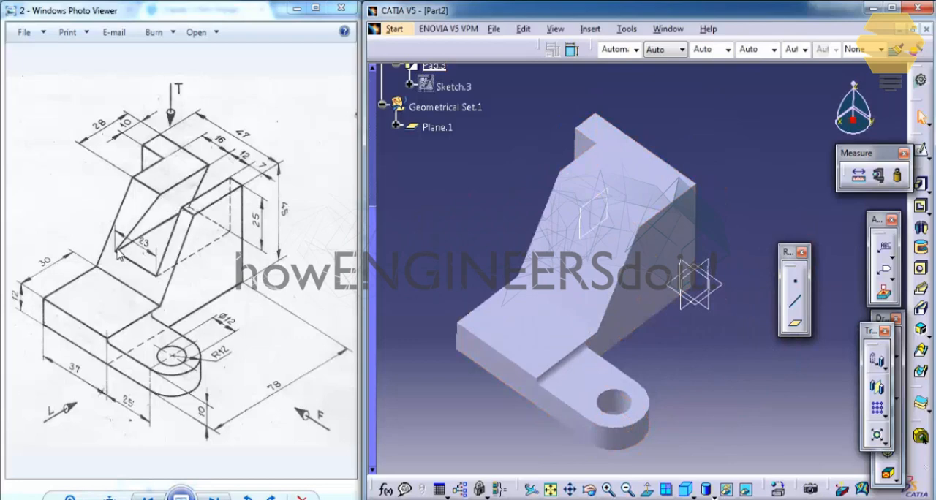
mouse_move(179, 246)
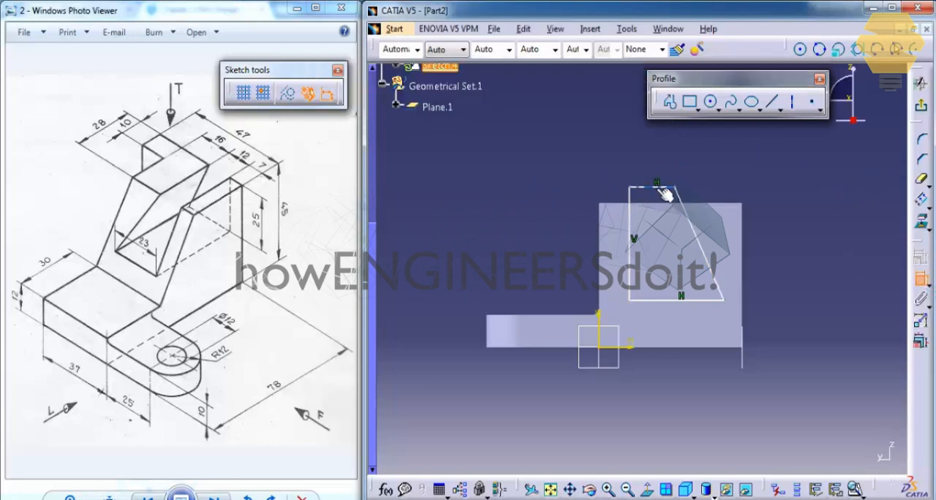
Make the slot's top line coincident with the inclined wall's edge.
right_click(661, 193)
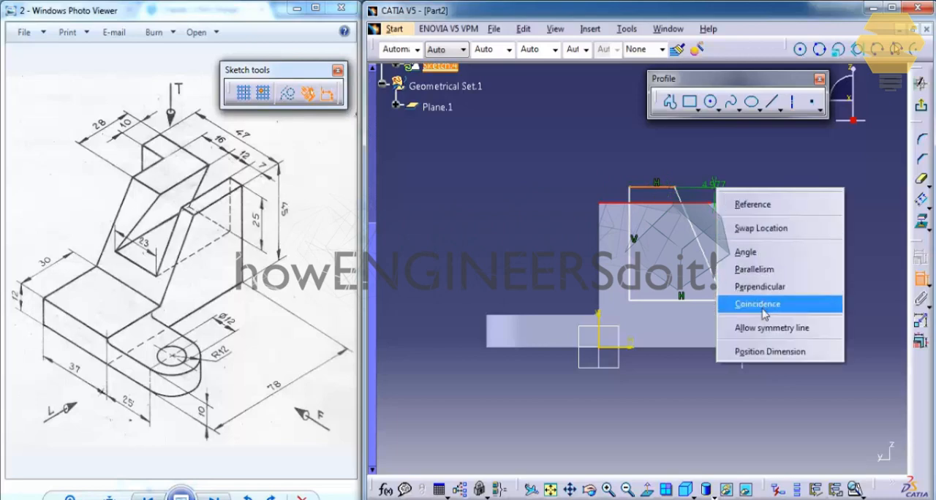
left_click(758, 304)
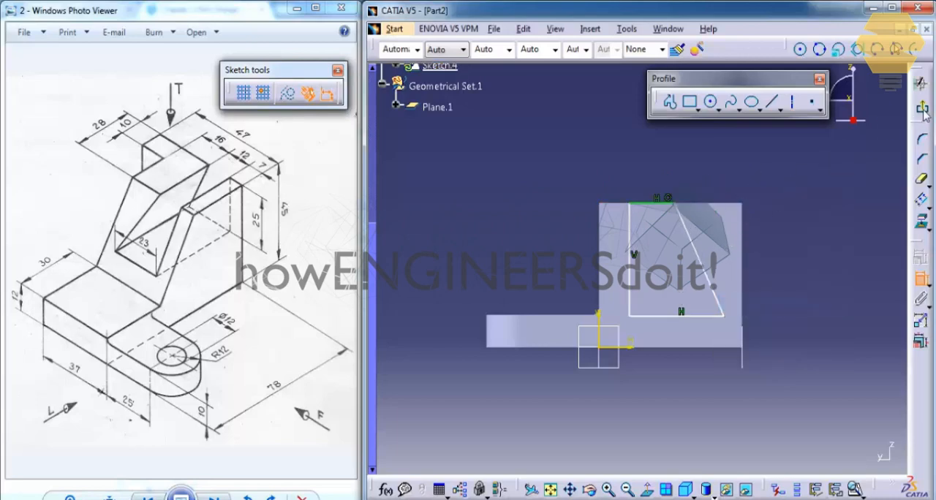
mouse_move(923, 108)
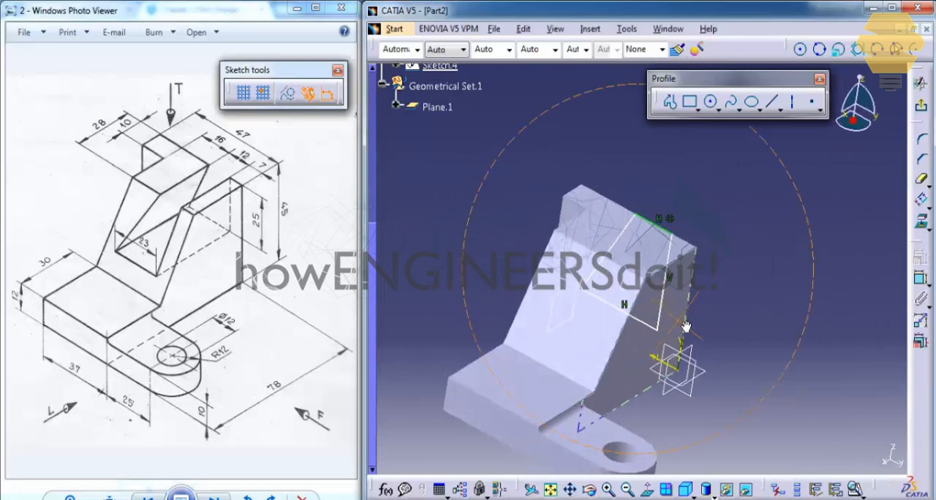
Review the slot sketch dimensions and set the slot width to 16 mm.
left_click_drag(685, 325, 699, 208)
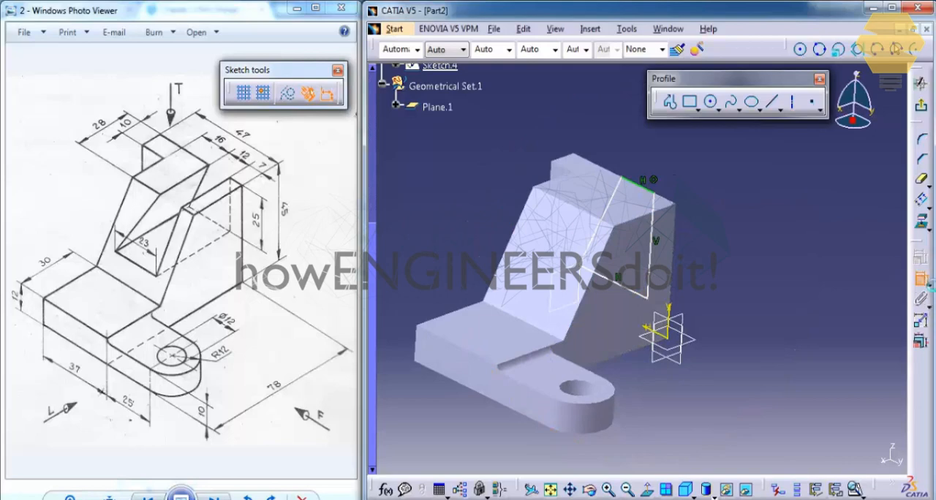
mouse_move(489, 260)
type("2")
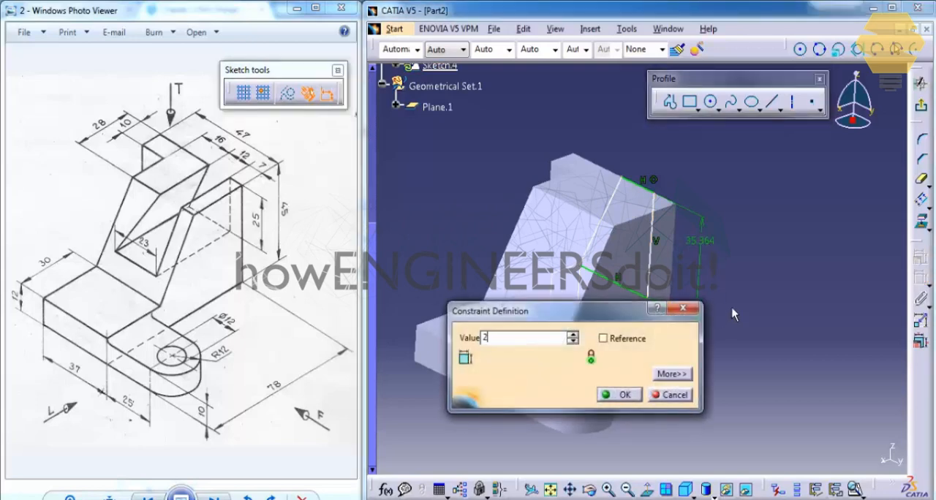
left_click(626, 395)
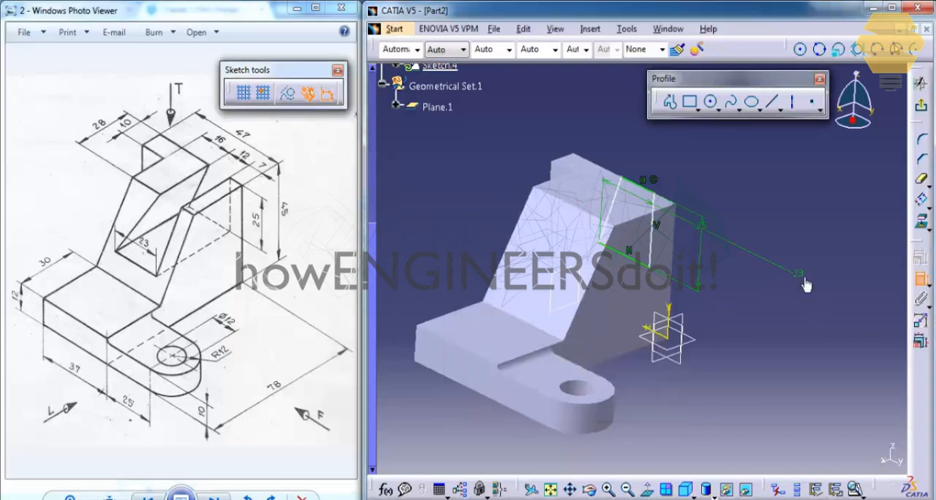
mouse_move(612, 189)
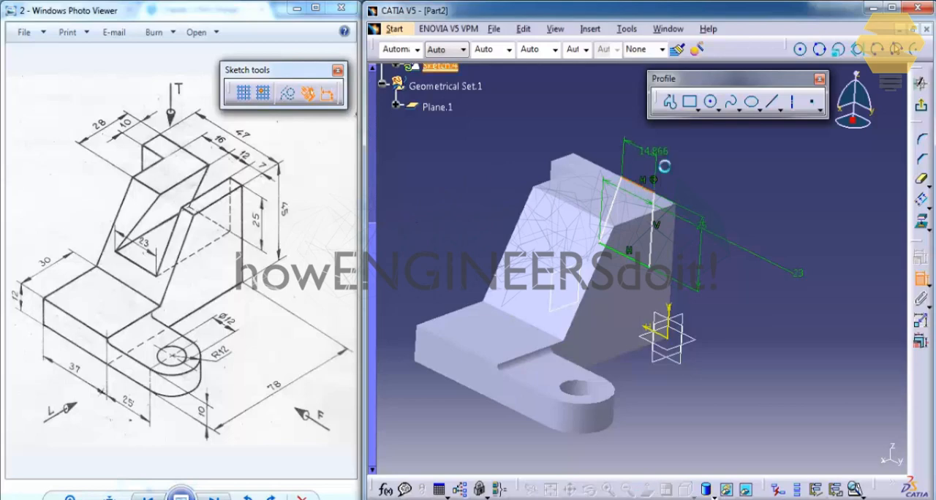
double_click(646, 150)
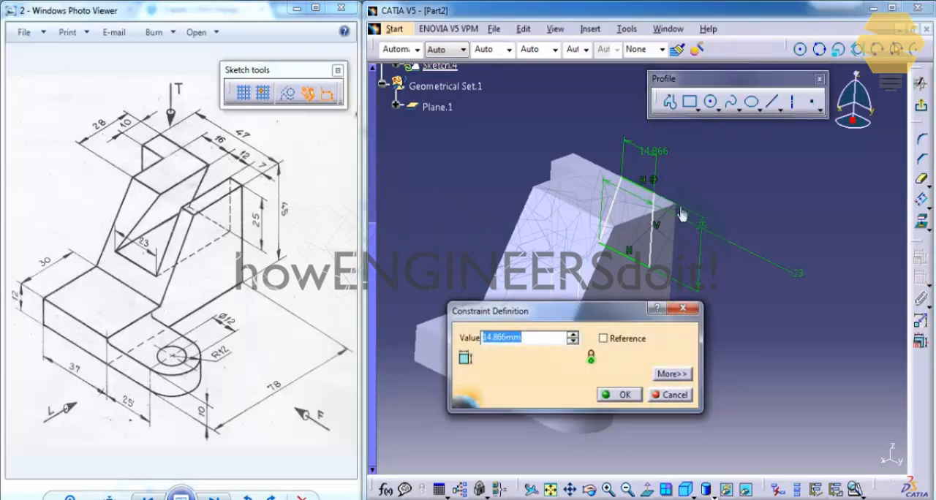
left_click(618, 394)
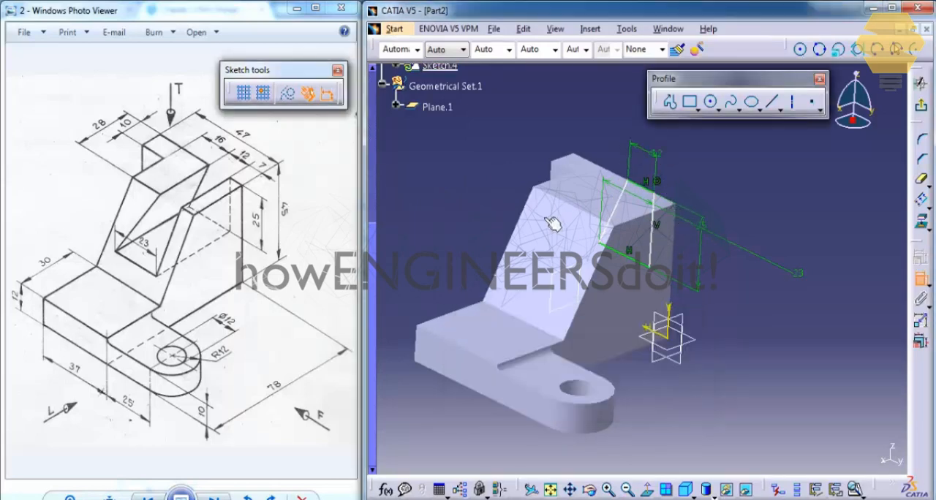
mouse_move(626, 198)
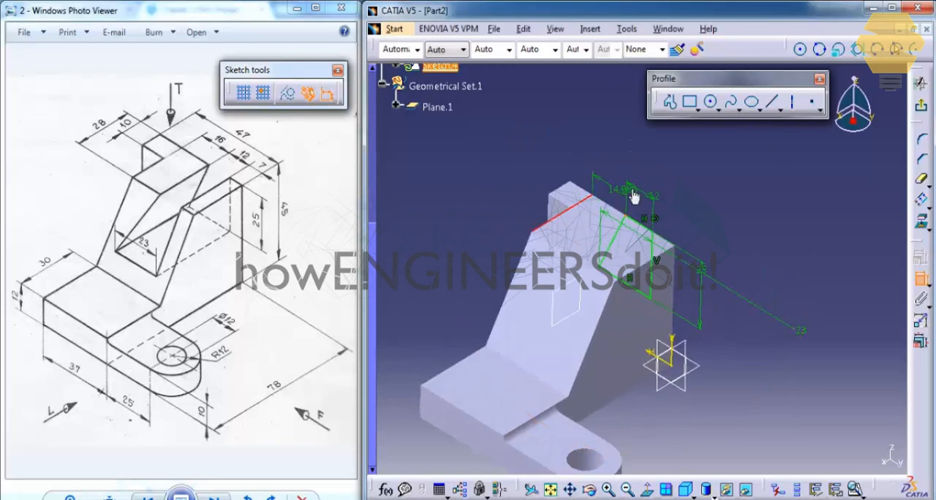
double_click(630, 193)
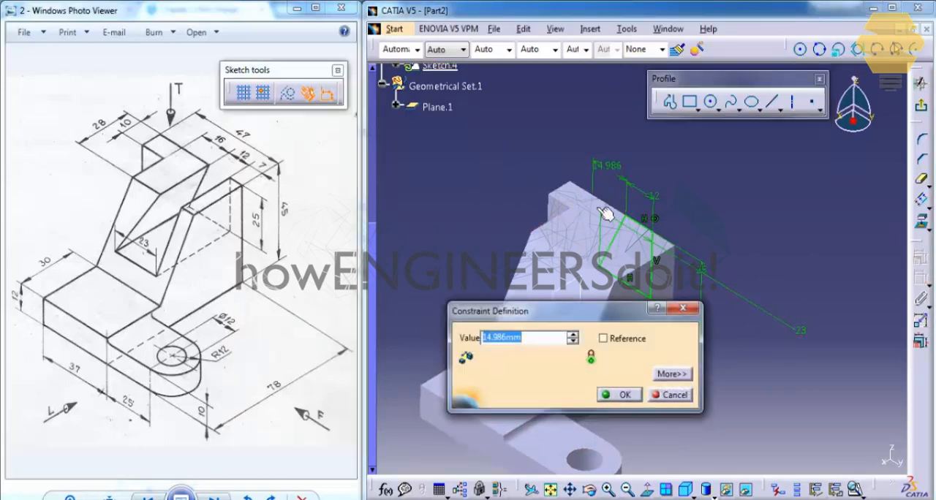
type("16")
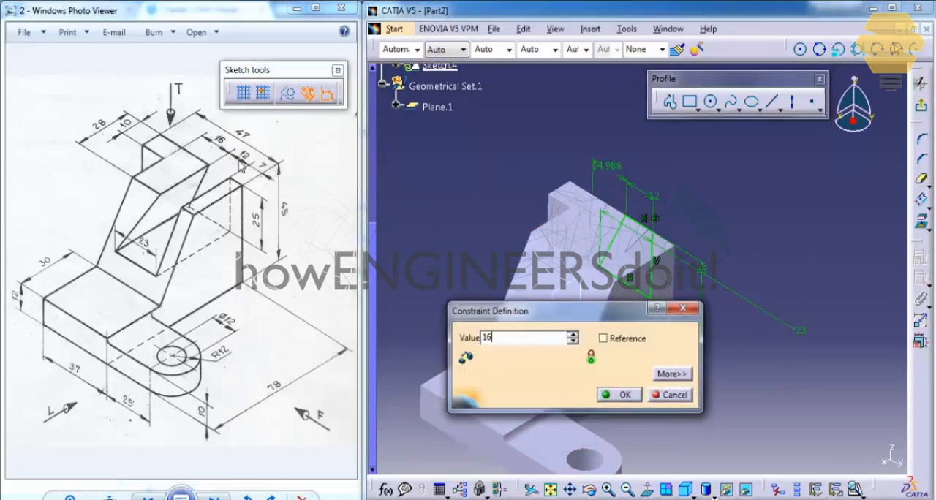
left_click(624, 395)
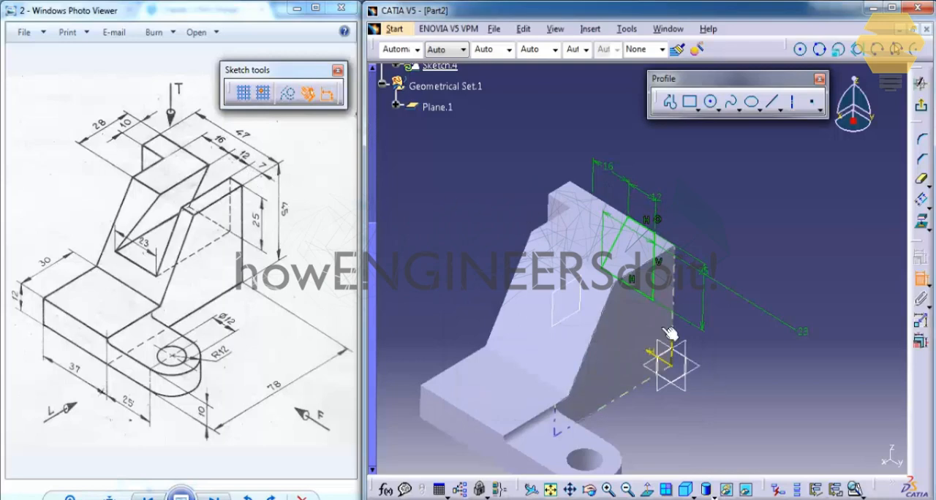
left_click_drag(665, 333, 621, 246)
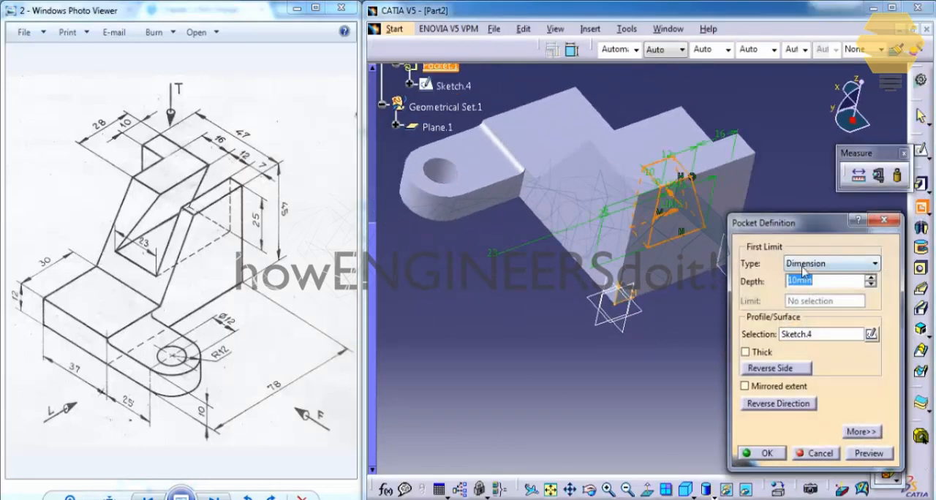
Cut the slot pocket with type Up to next and inspect the result.
left_click(831, 264)
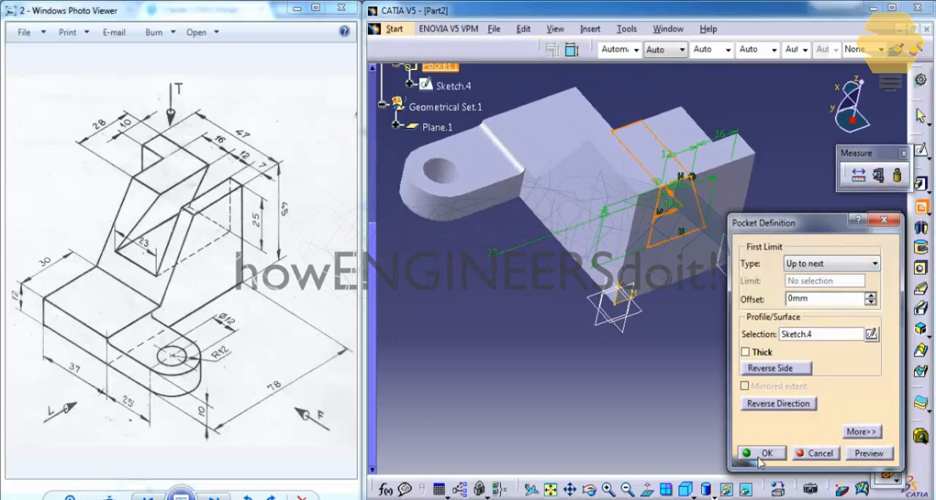
left_click(766, 454)
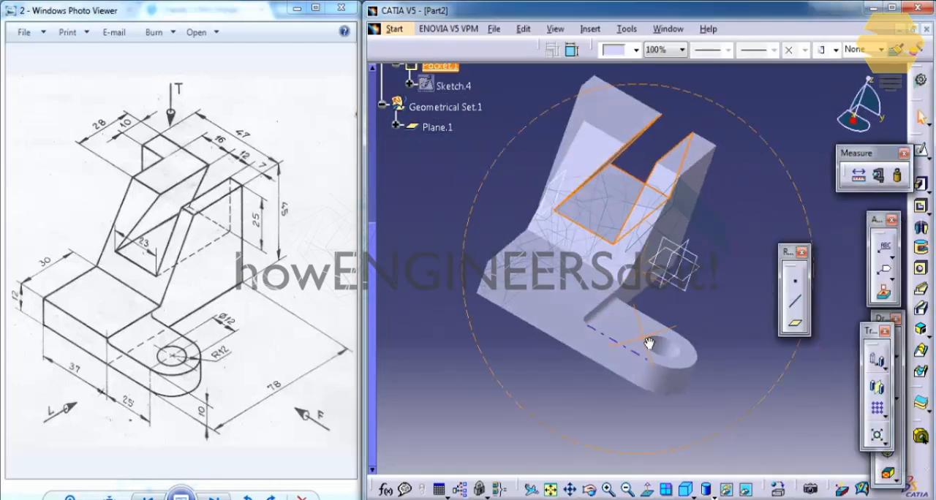
left_click_drag(647, 344, 632, 310)
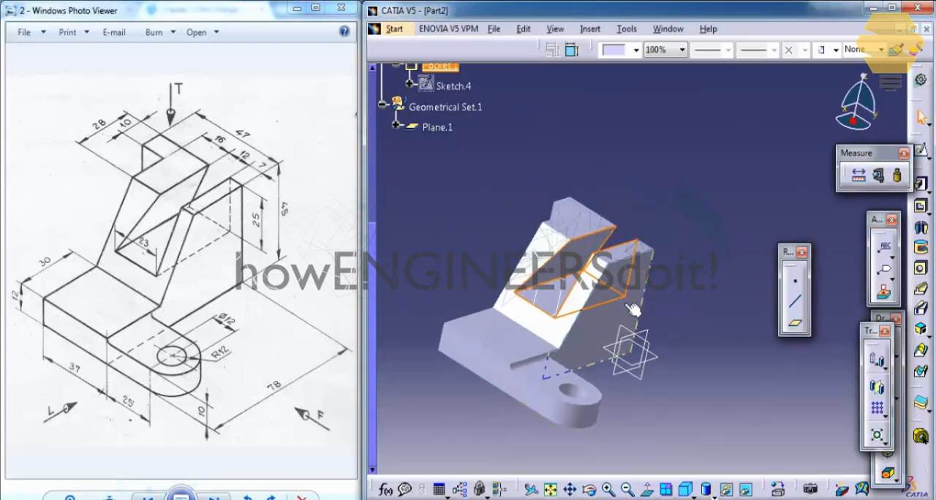